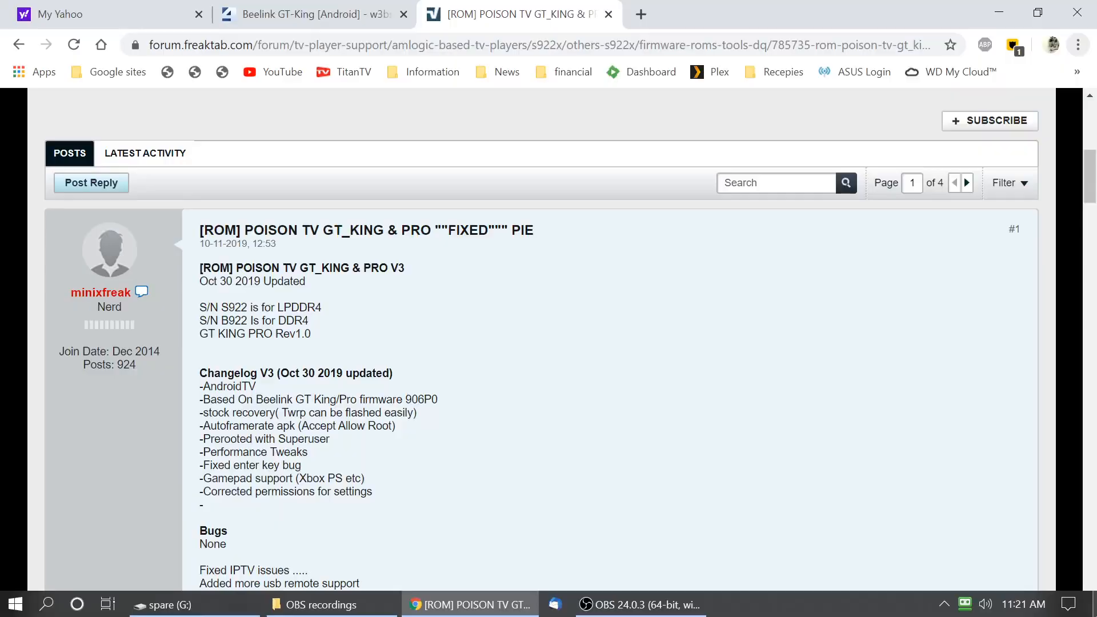
mouse_move(684, 91)
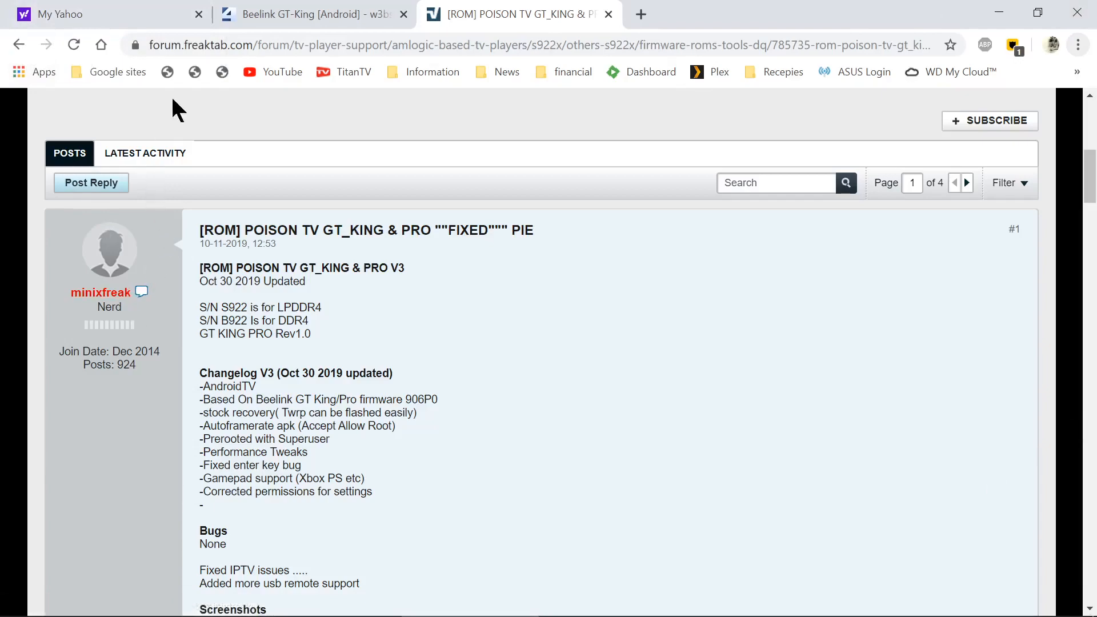
- Follow the mediafire.com link under the post's Link section to the PoisonTV shared folder
scroll(down, 3)
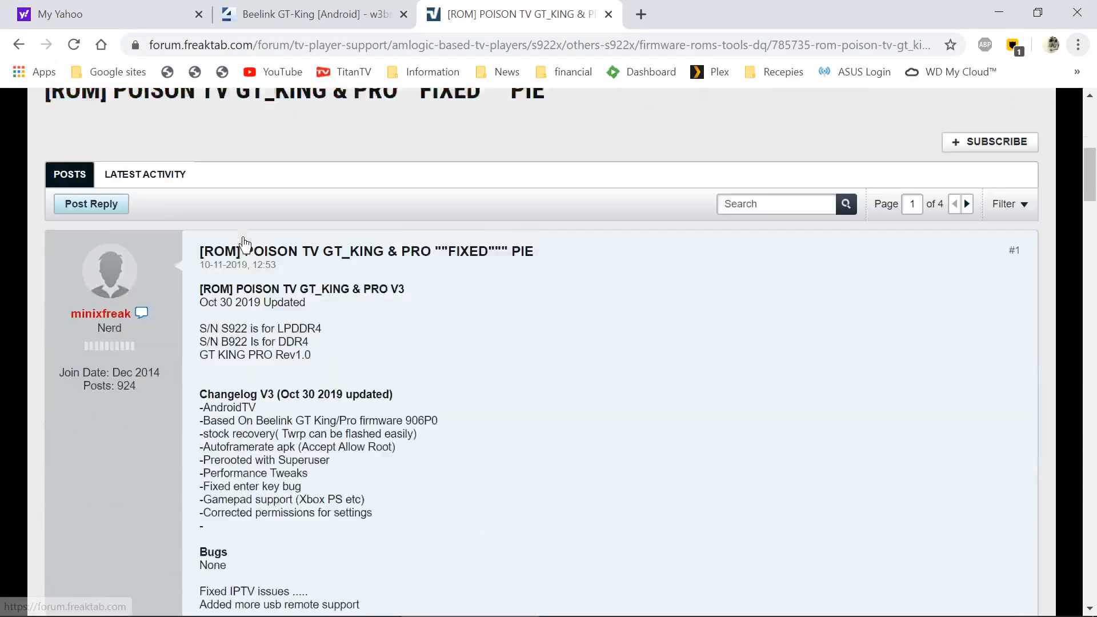
scroll(down, 3)
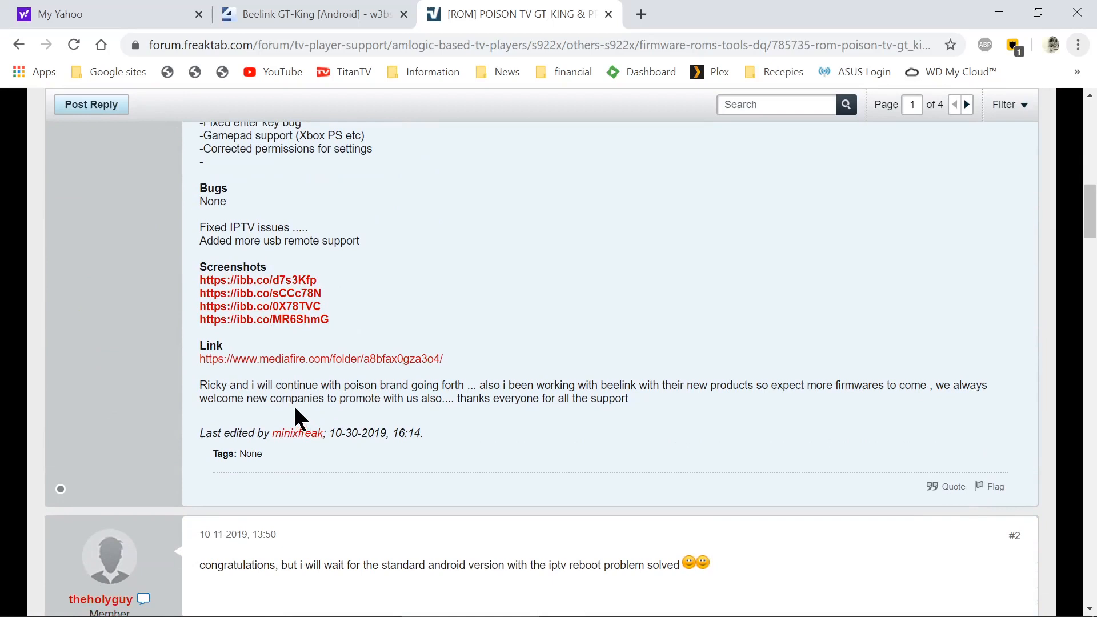
click(320, 358)
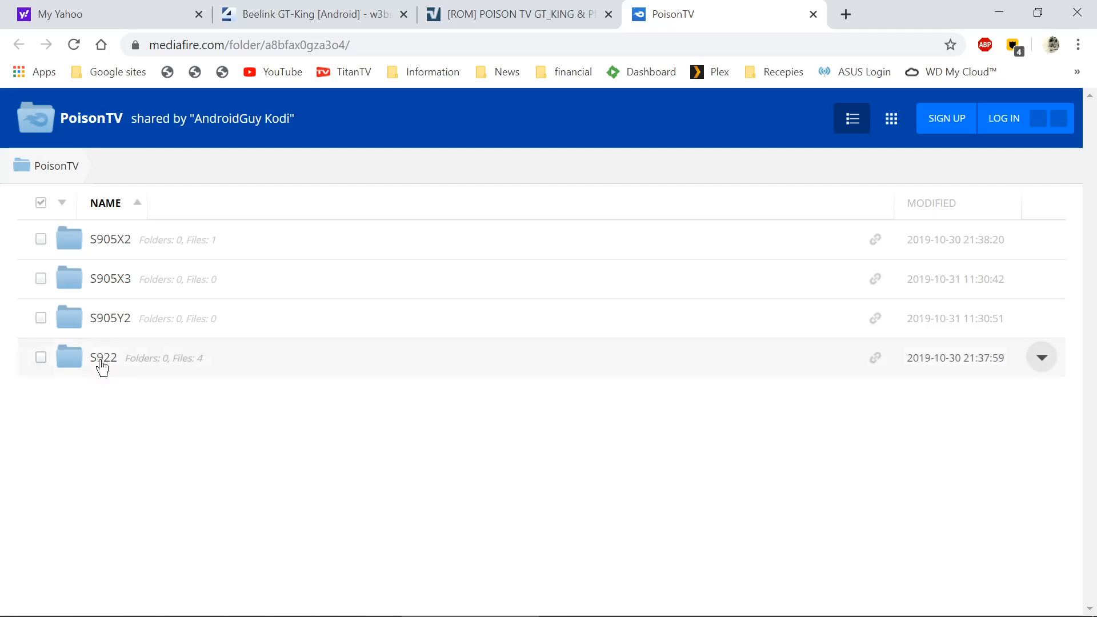
mouse_move(119, 386)
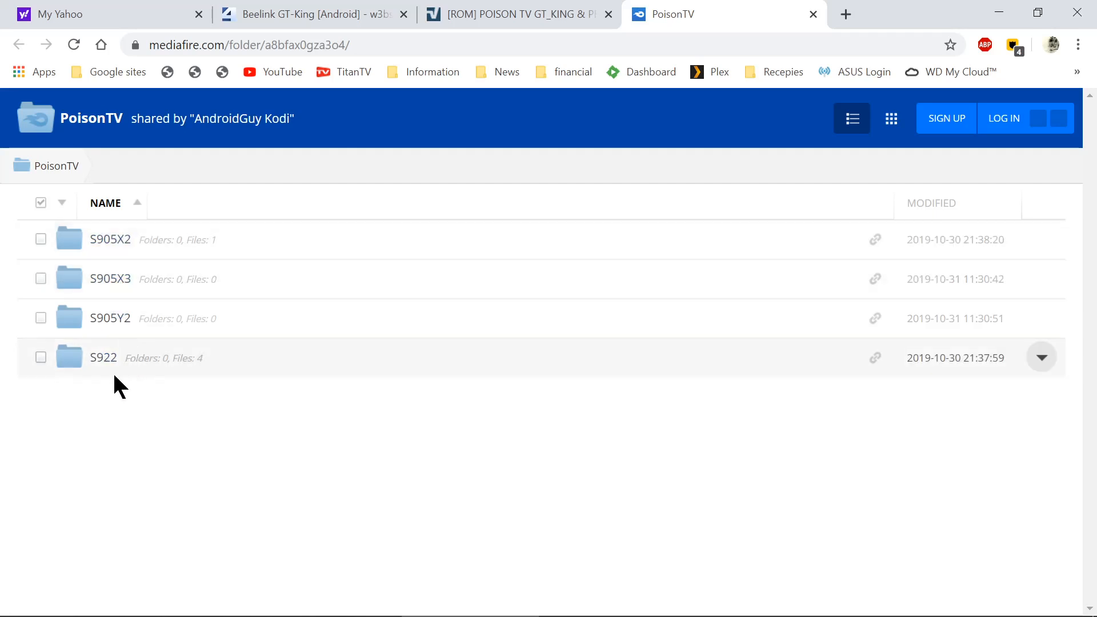
mouse_move(103, 358)
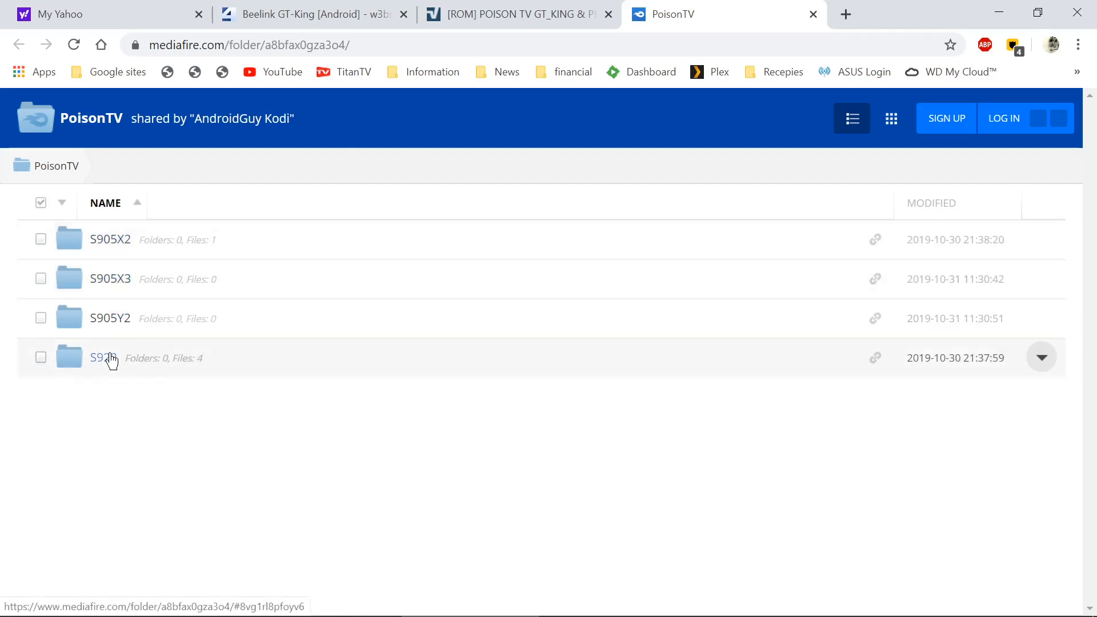
- Reach the download page for POISONTV_GTKING_PRO_V3.img (1.53 GB) inside the S922 folder
click(109, 357)
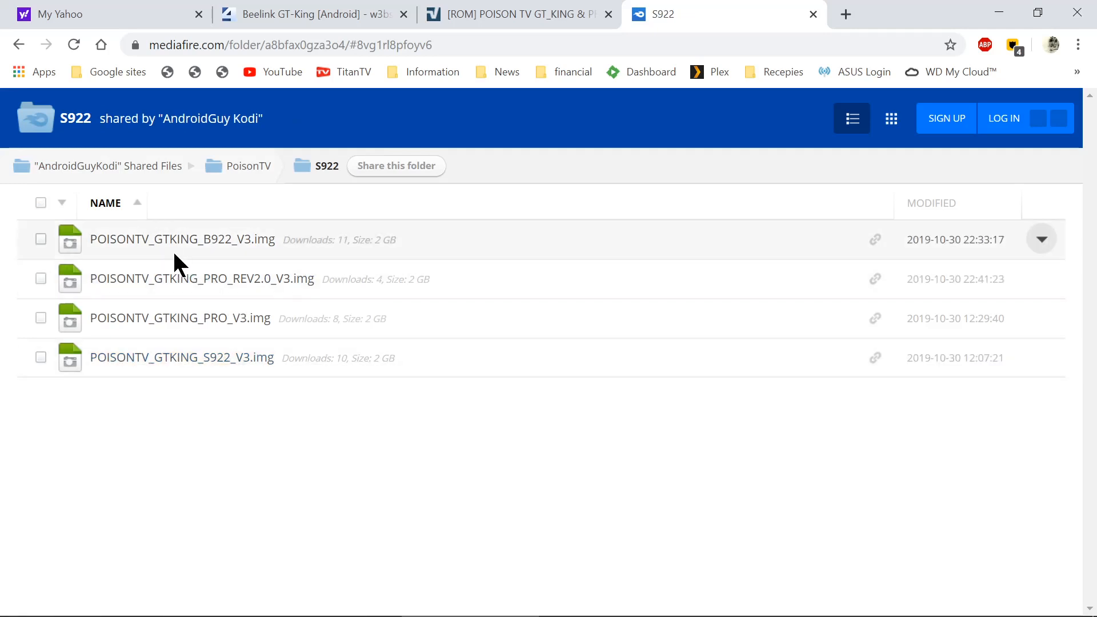
mouse_move(235, 298)
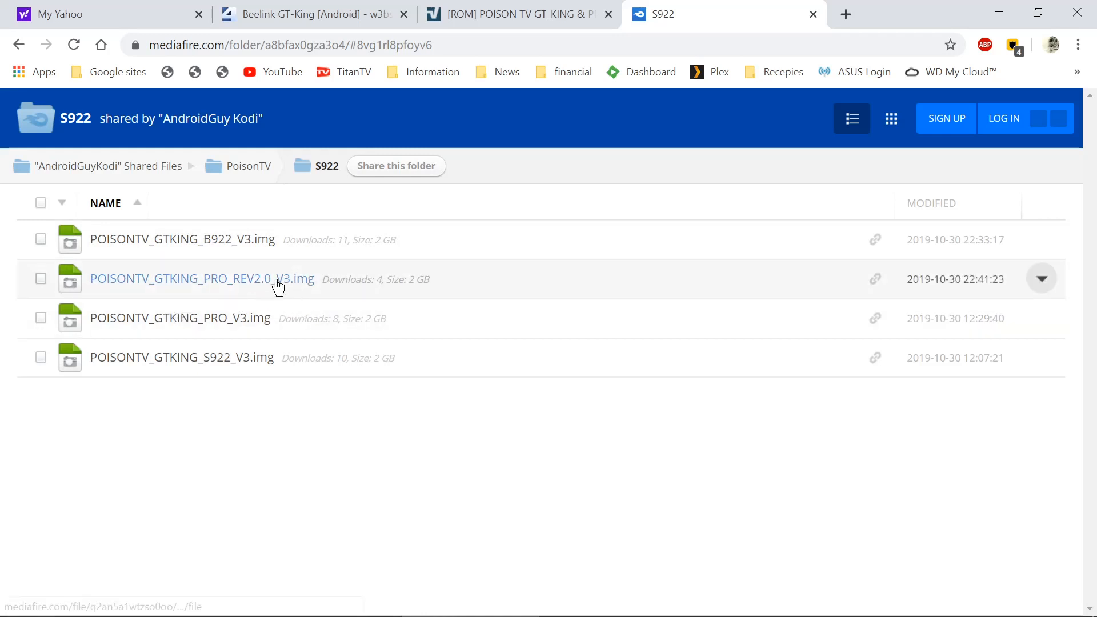
mouse_move(218, 350)
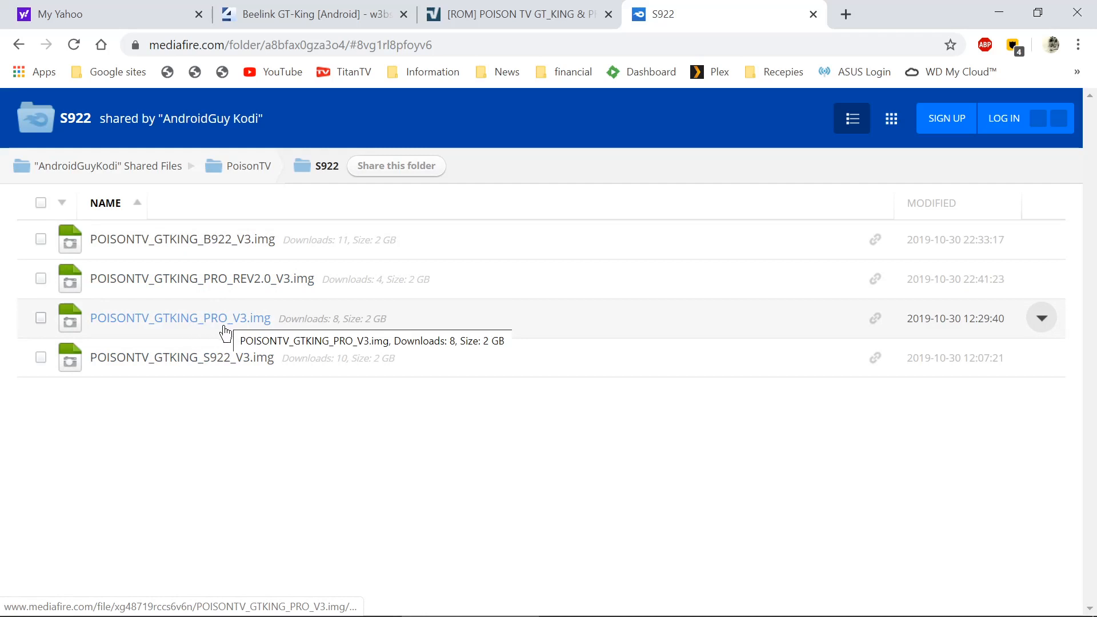
mouse_move(273, 332)
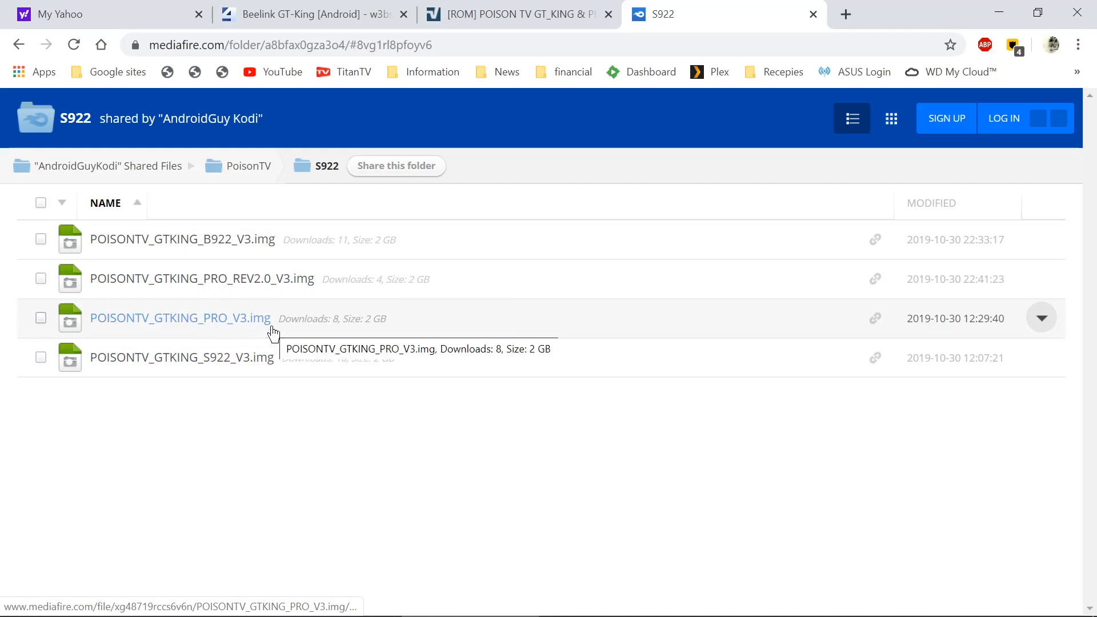
mouse_move(262, 339)
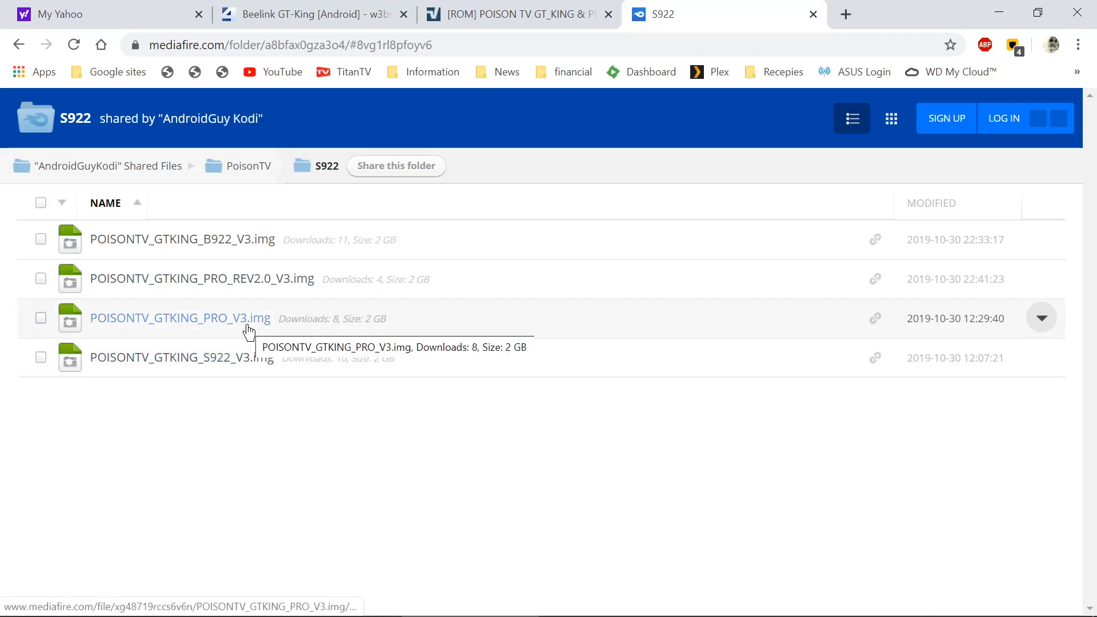
mouse_move(253, 318)
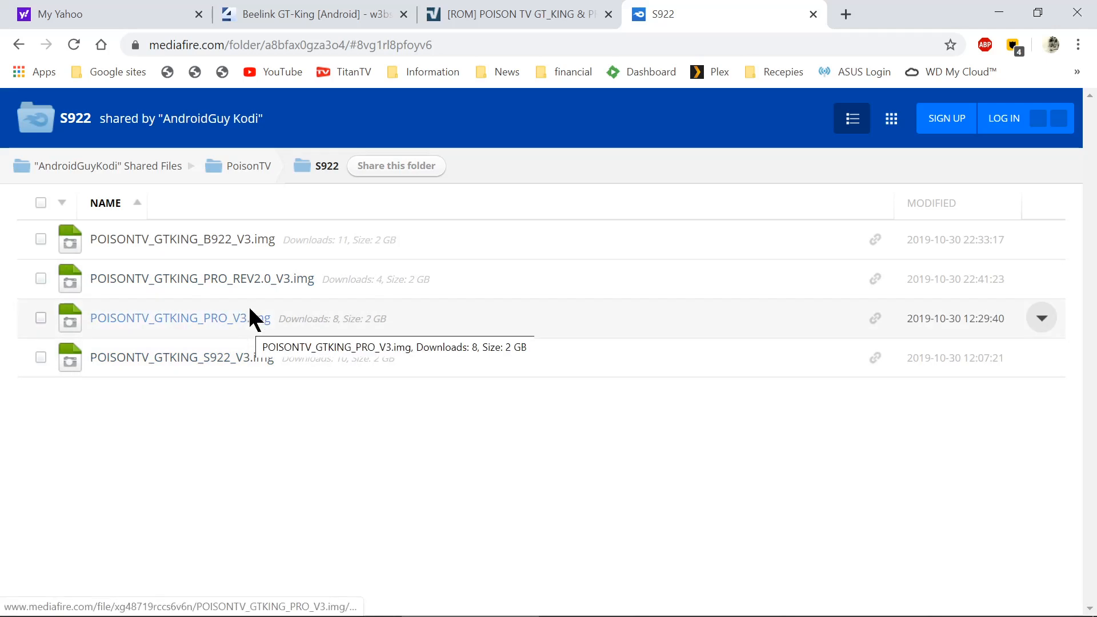
mouse_move(245, 287)
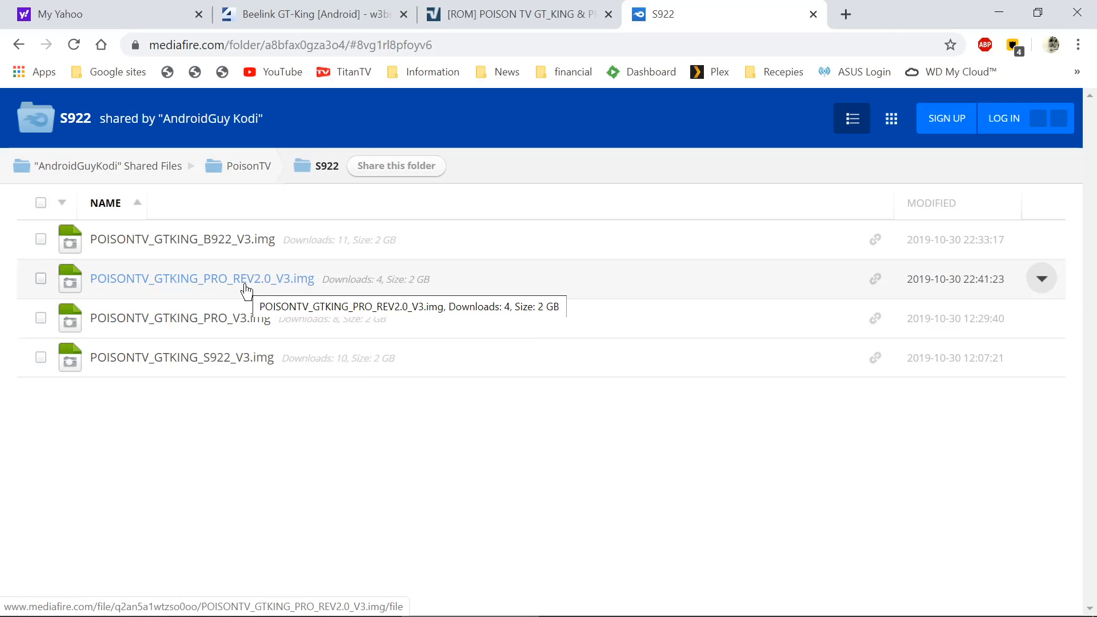
mouse_move(249, 325)
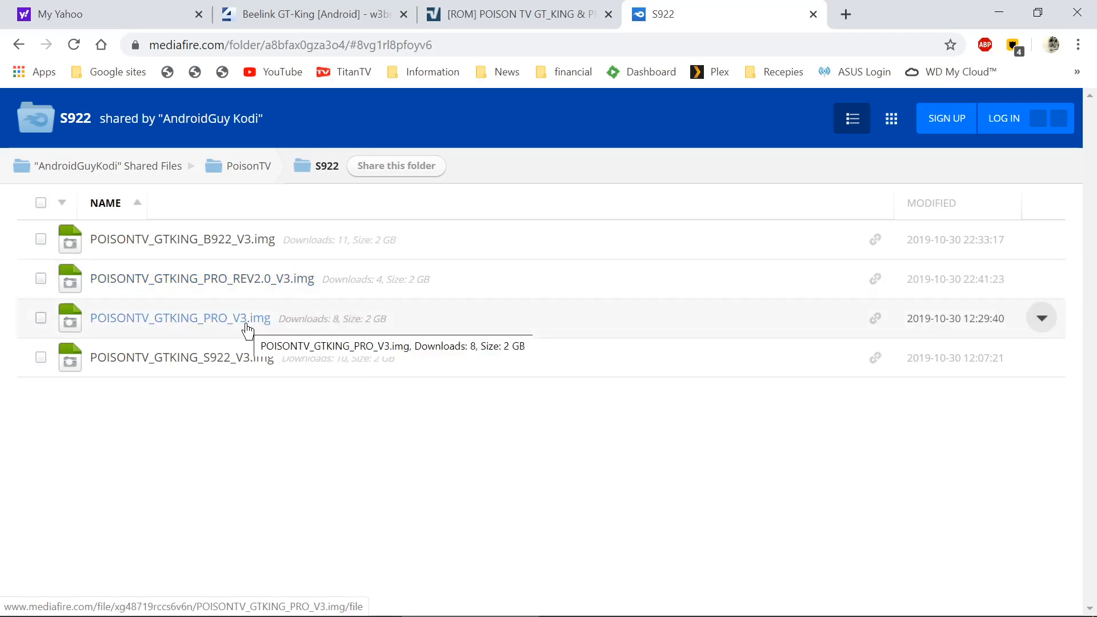
click(180, 318)
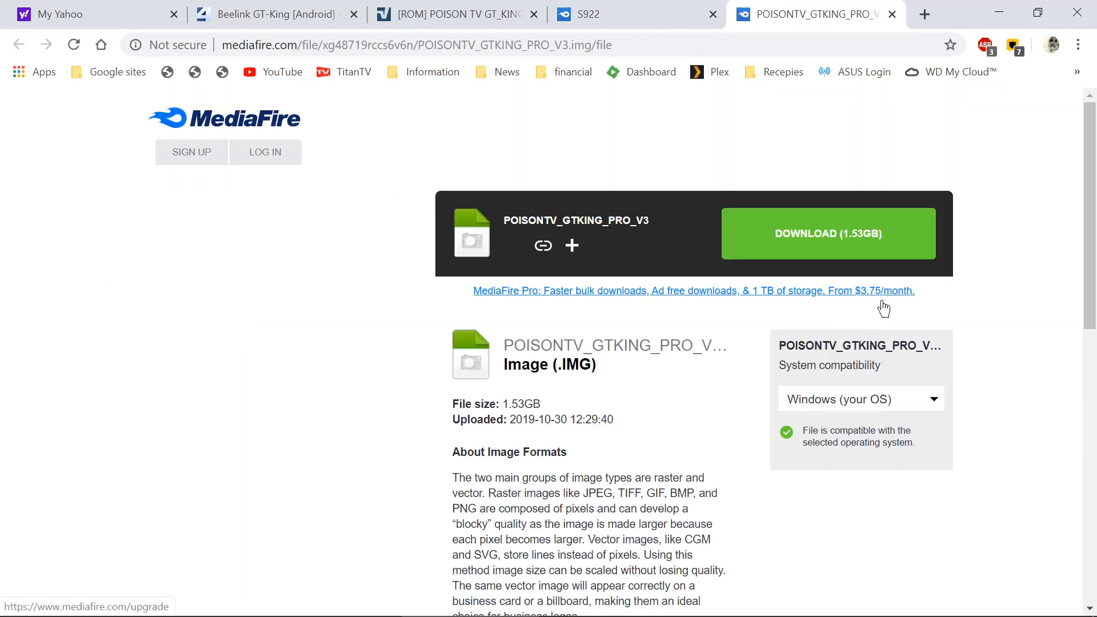
- Import POISONTV_GTKING_PRO_V3 (2).img and enable Erase flash (Normal erase) plus Erase bootloader
click(828, 233)
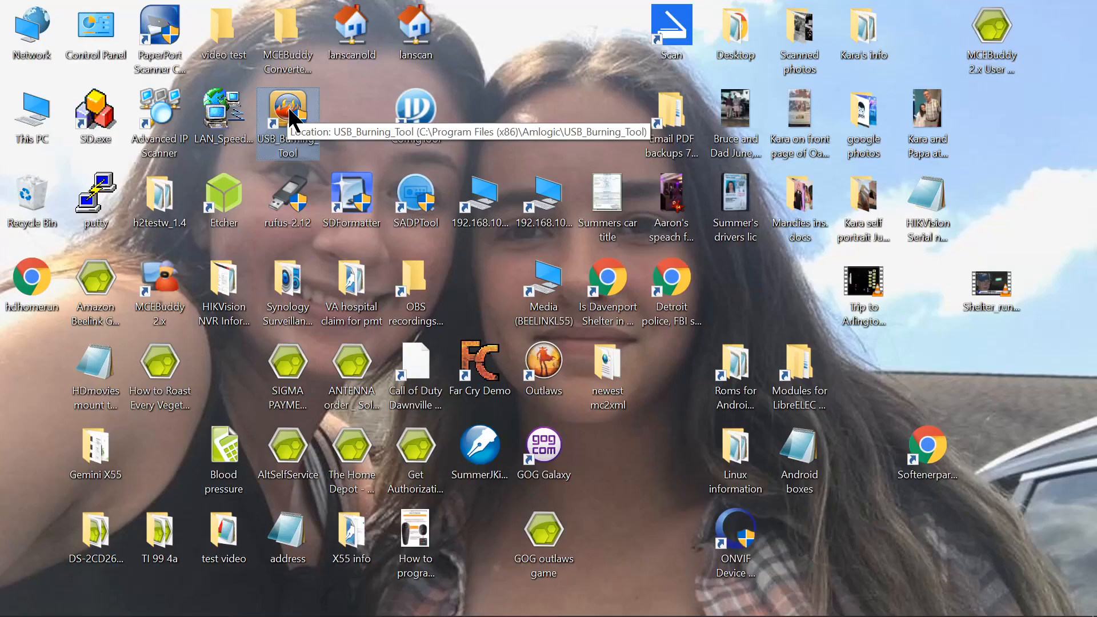
double_click(287, 119)
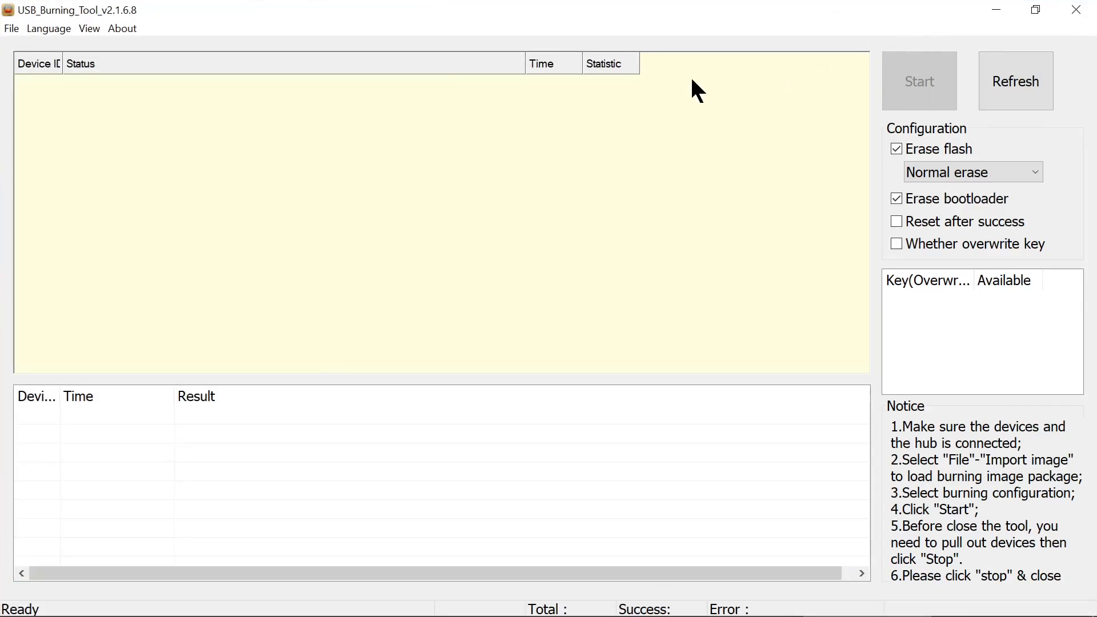
mouse_move(150, 82)
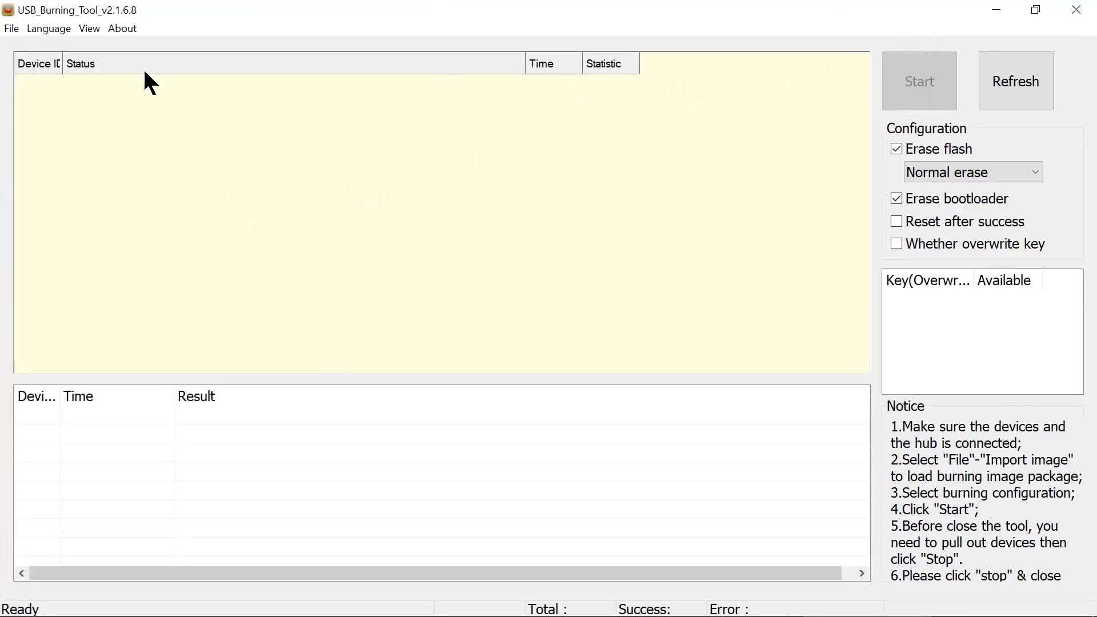
click(10, 28)
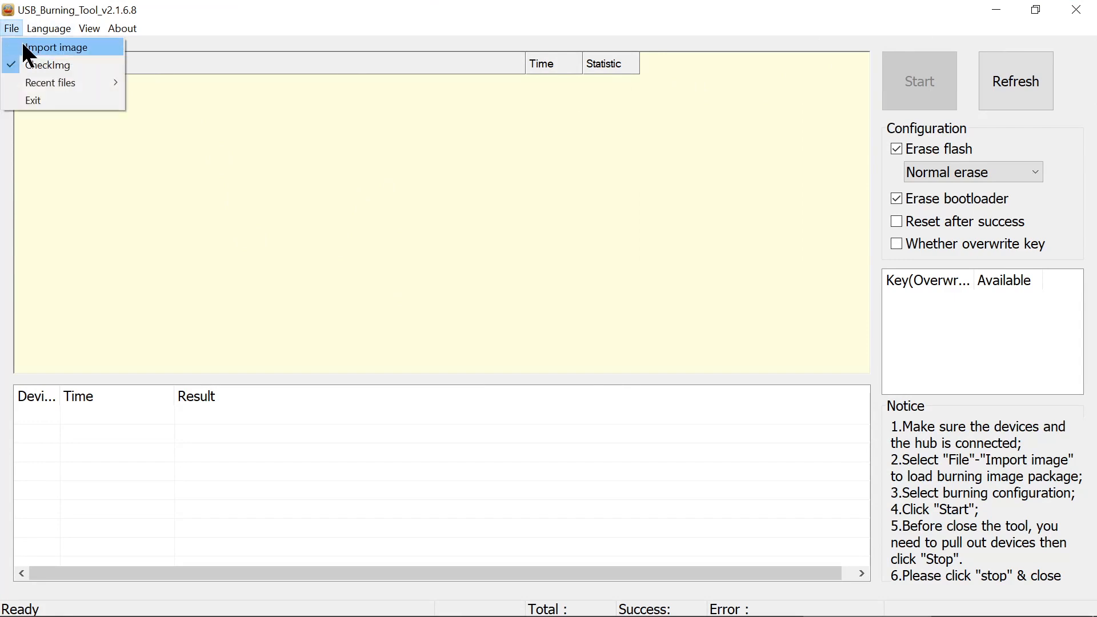
click(56, 47)
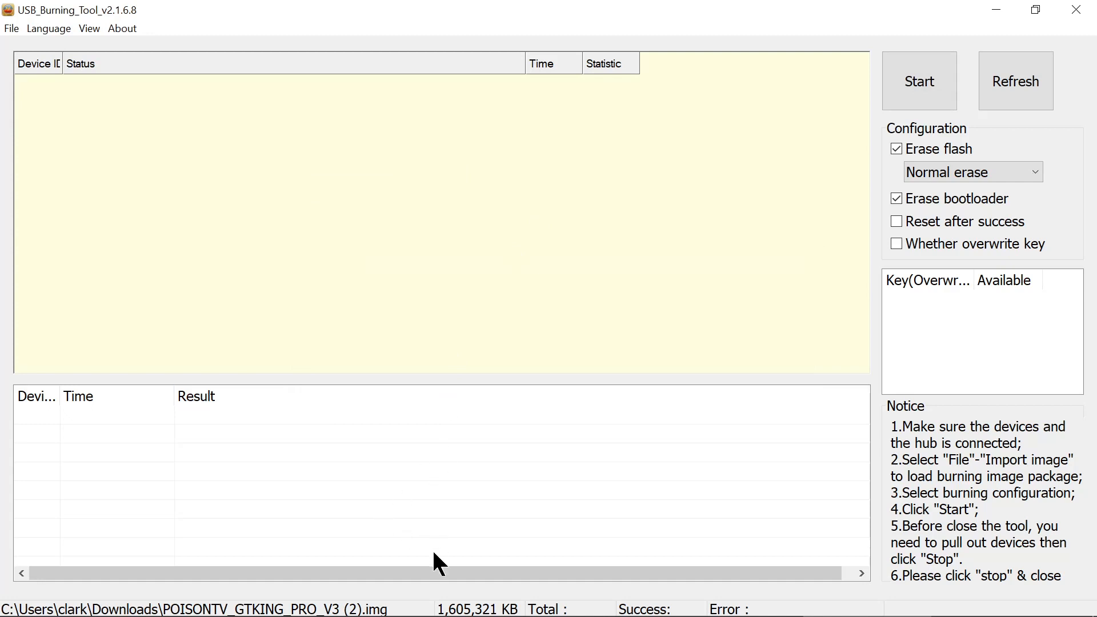
mouse_move(74, 21)
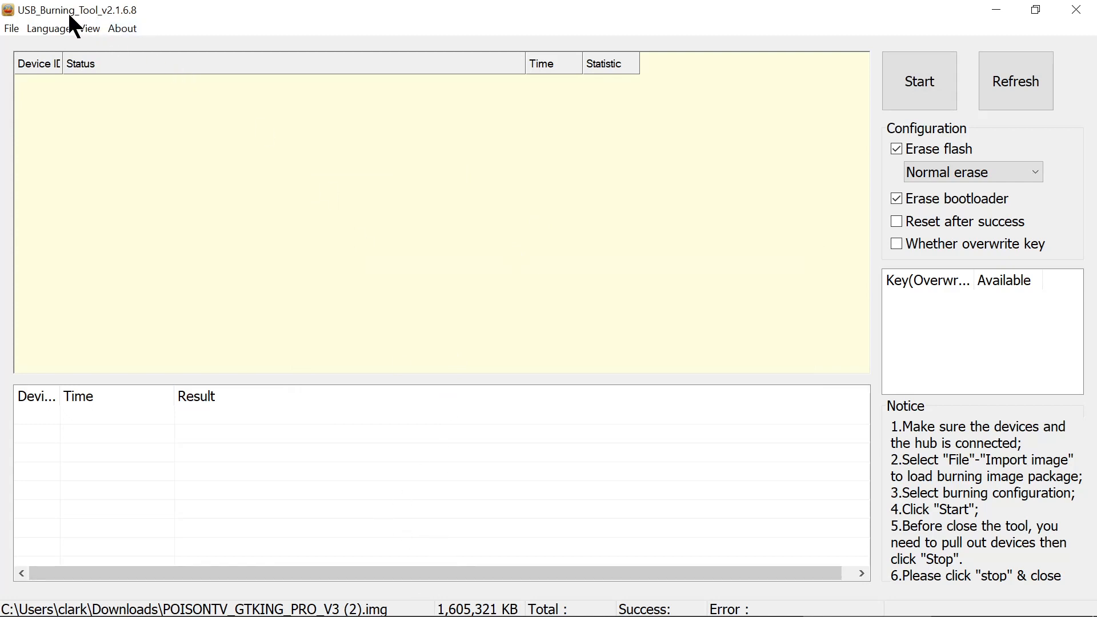
mouse_move(124, 28)
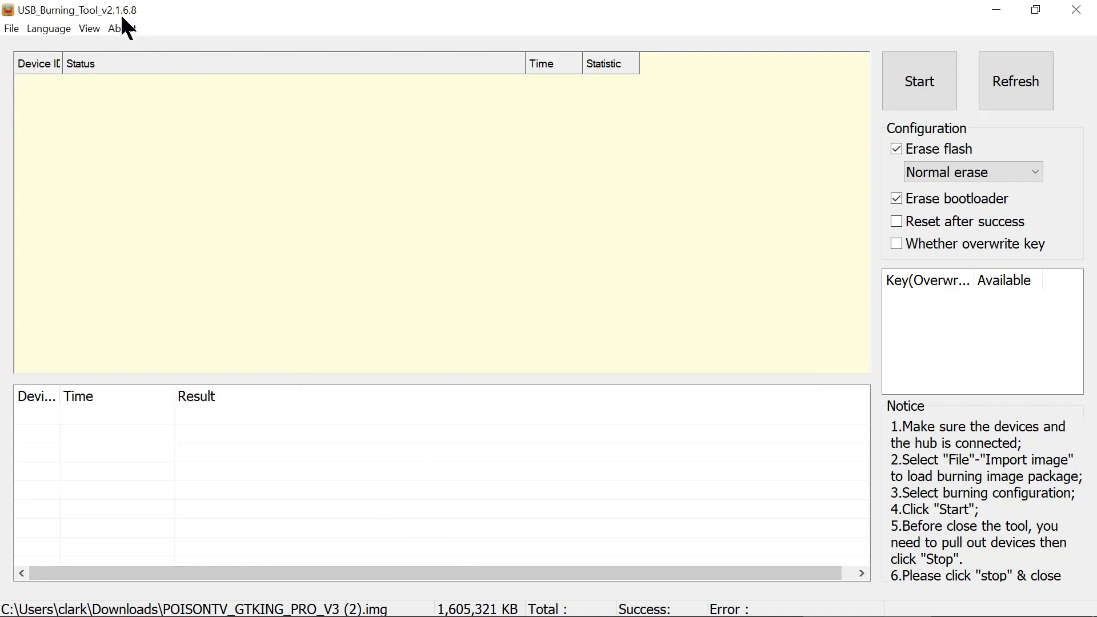
mouse_move(972, 171)
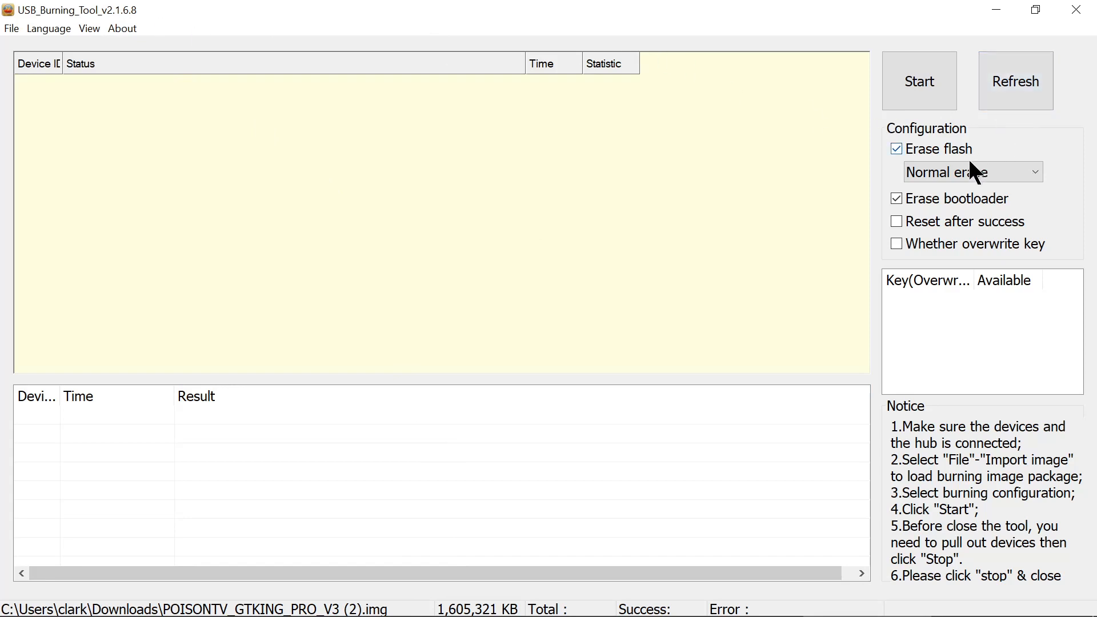
mouse_move(903, 170)
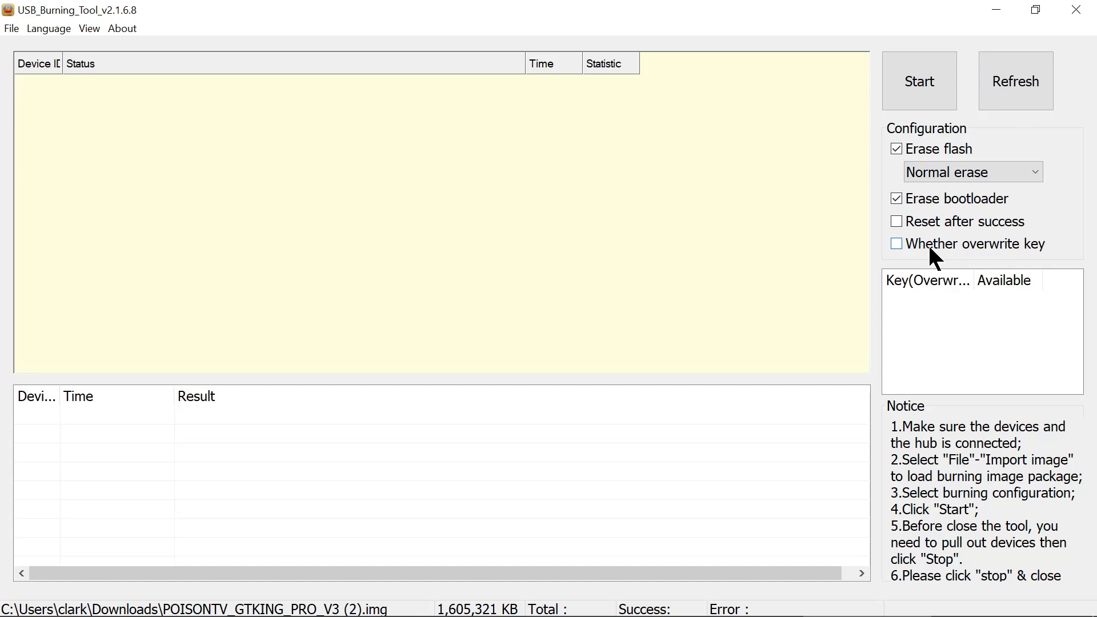
mouse_move(829, 202)
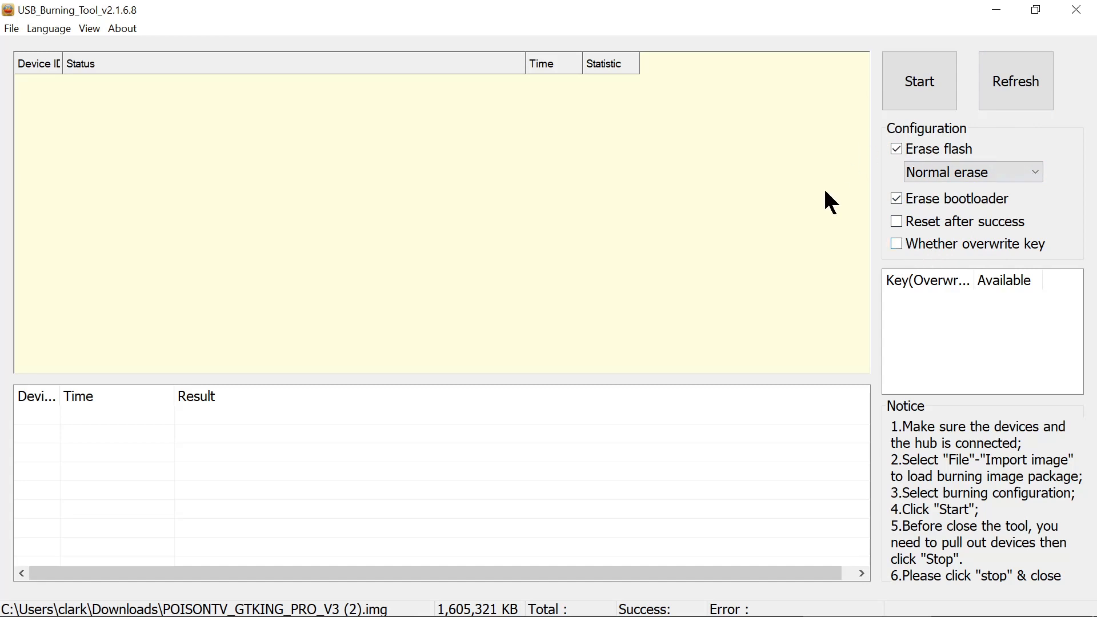
mouse_move(894, 186)
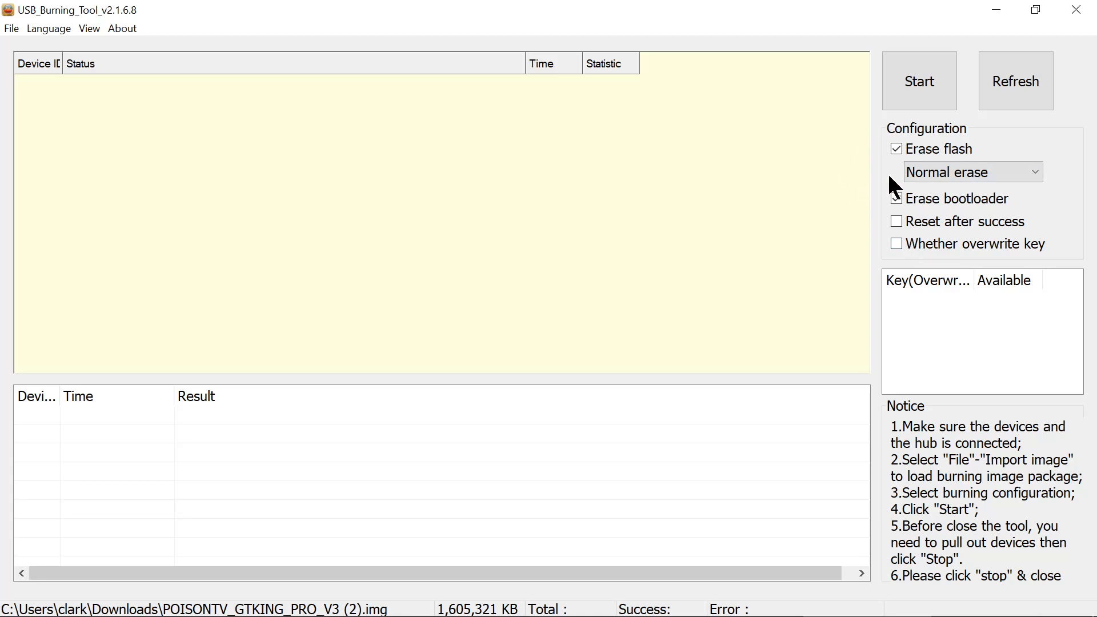
click(896, 198)
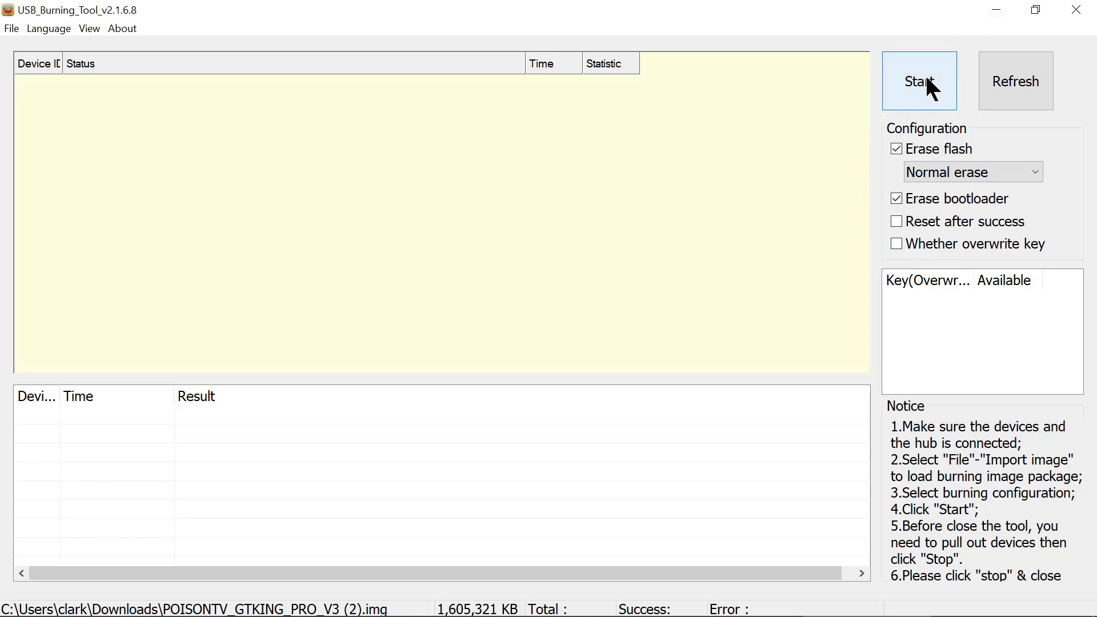
- Start the burn waiting for the box and minimize the tool to the taskbar
click(918, 81)
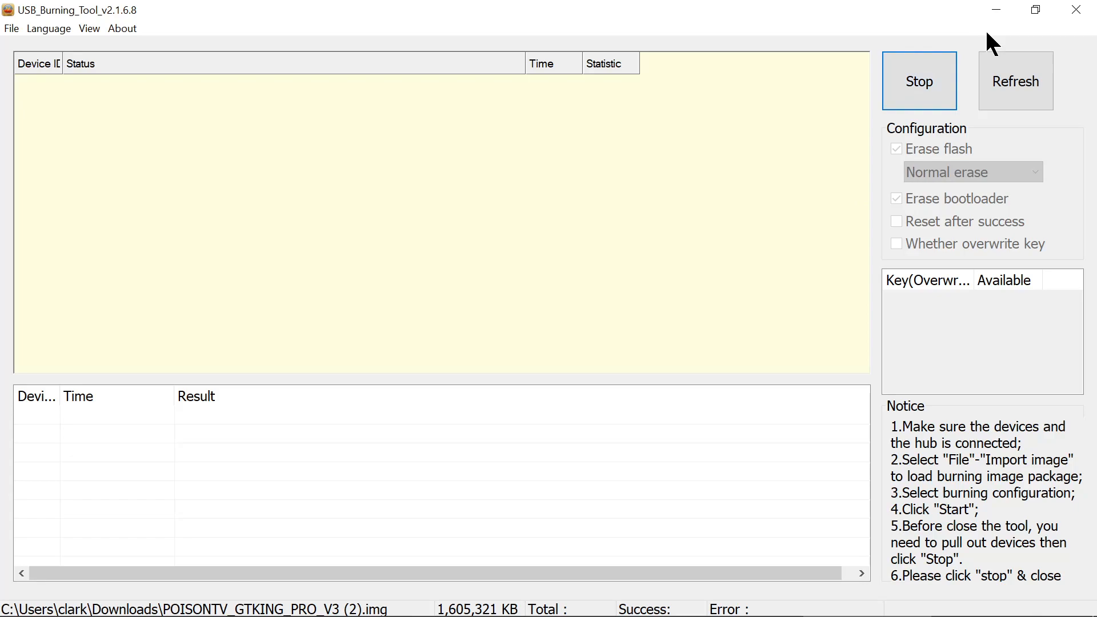
click(996, 10)
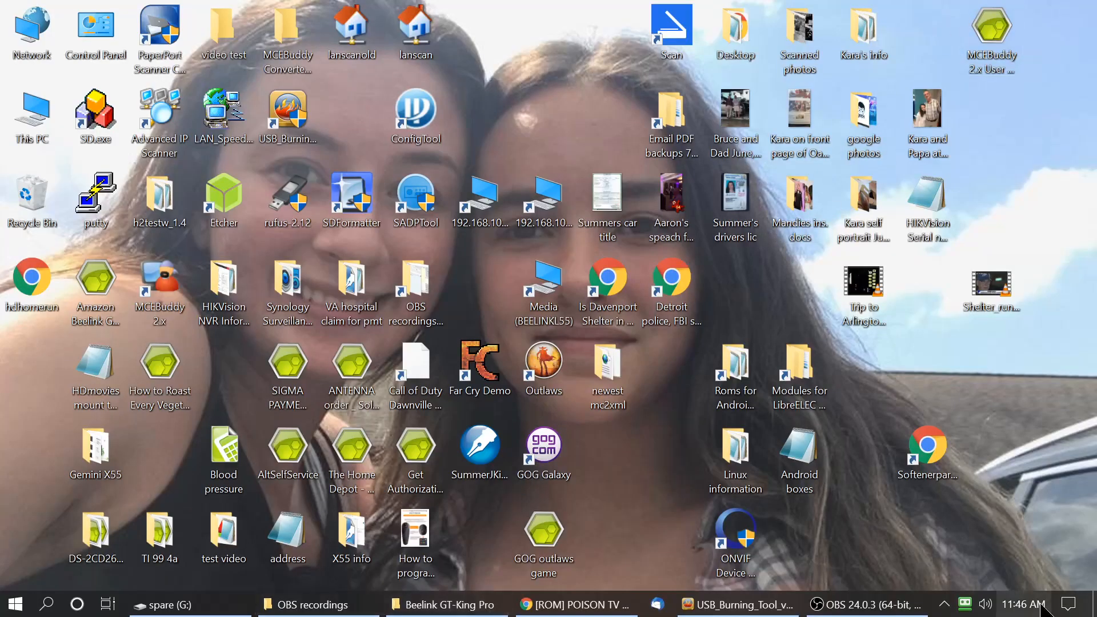
- Restore the tool, let the burn reach 100% Burning successfully, and stop the session
click(737, 604)
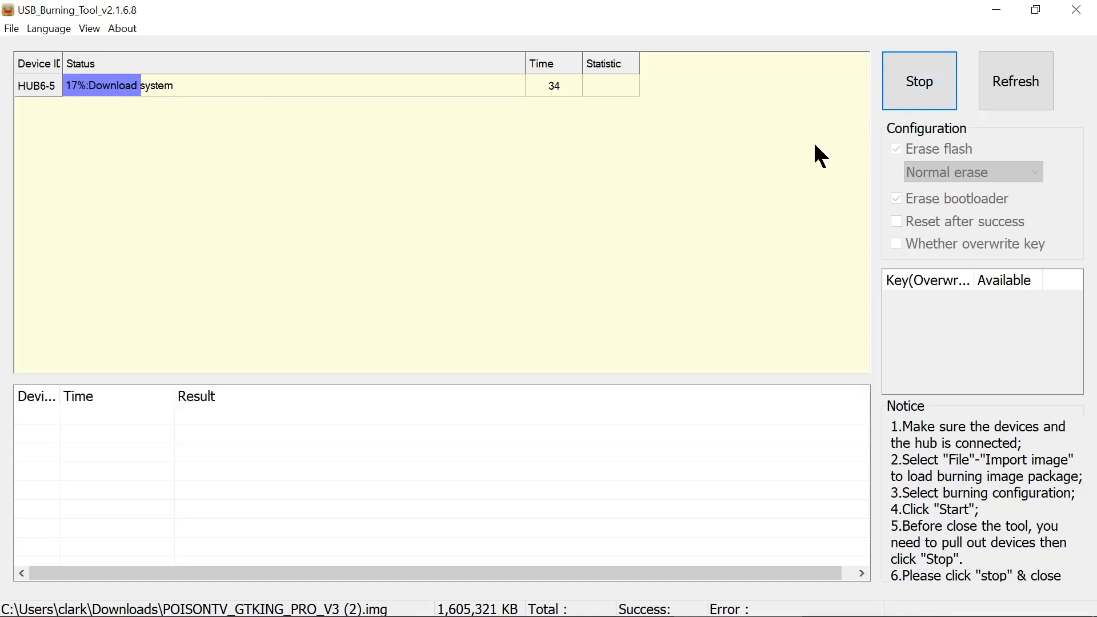
mouse_move(548, 97)
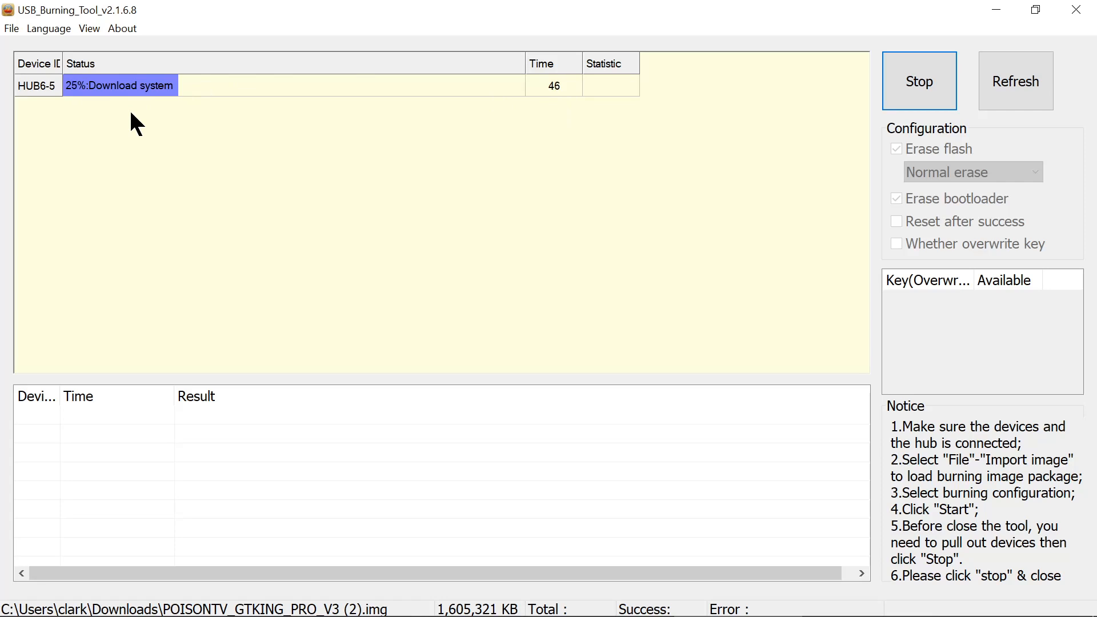
mouse_move(365, 195)
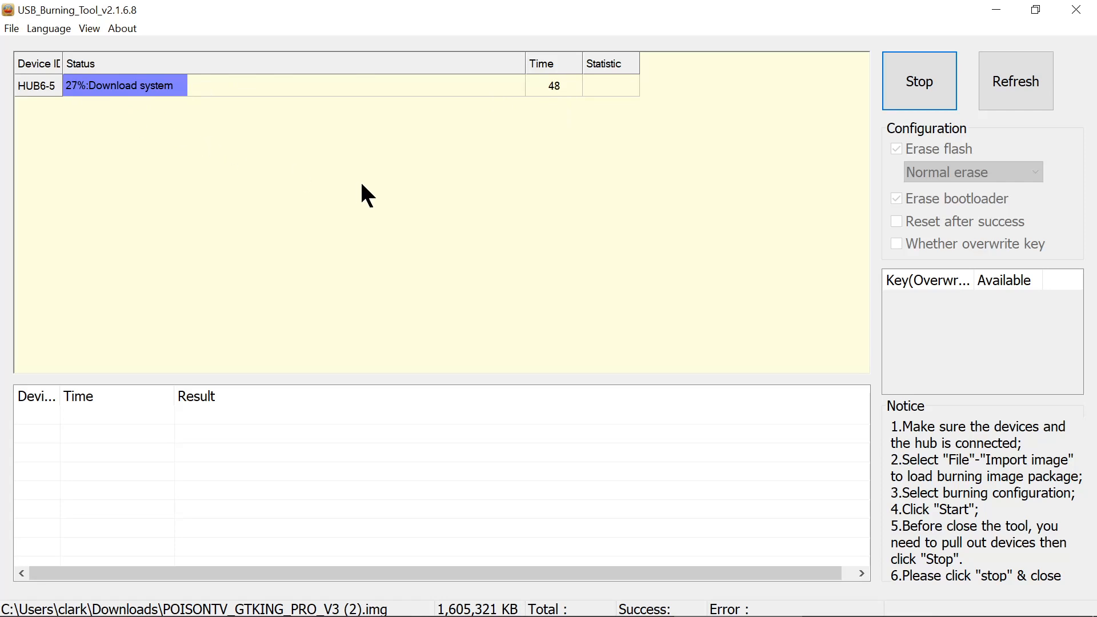
mouse_move(601, 177)
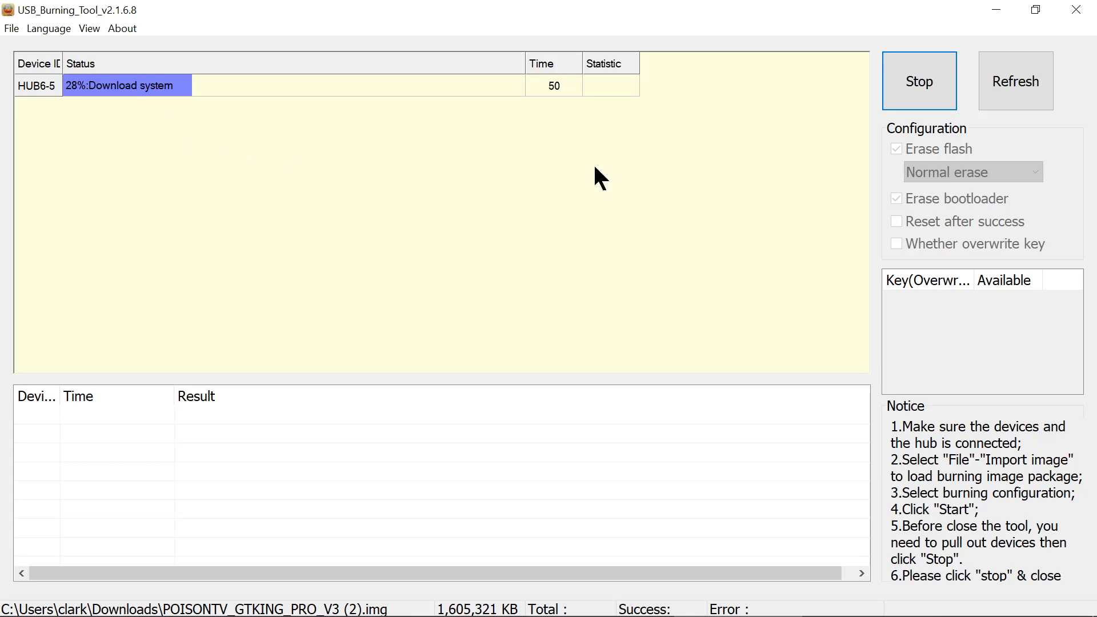
mouse_move(995, 9)
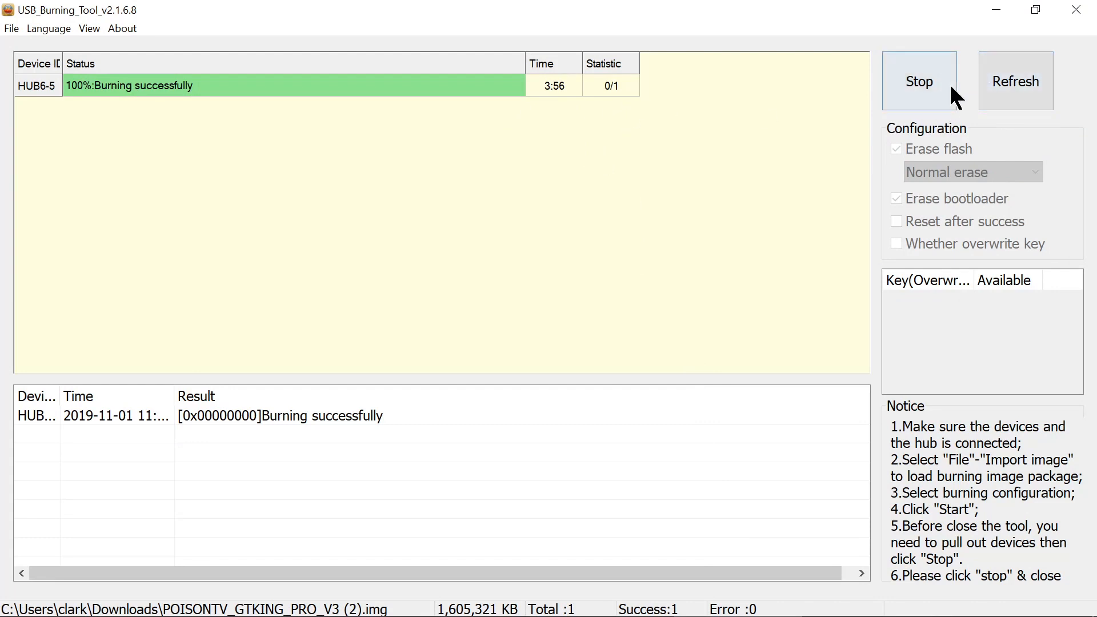
click(918, 81)
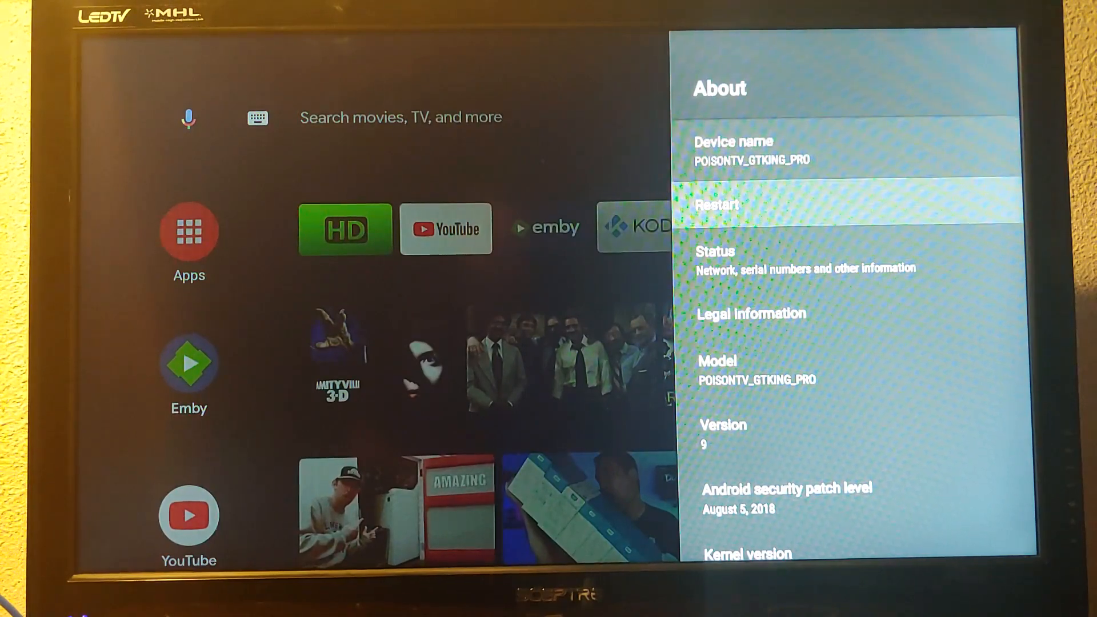
- Scroll the About screen past Model and Version to kernel 4.9.113 and the August 5, 2018 patch
scroll(down, 3)
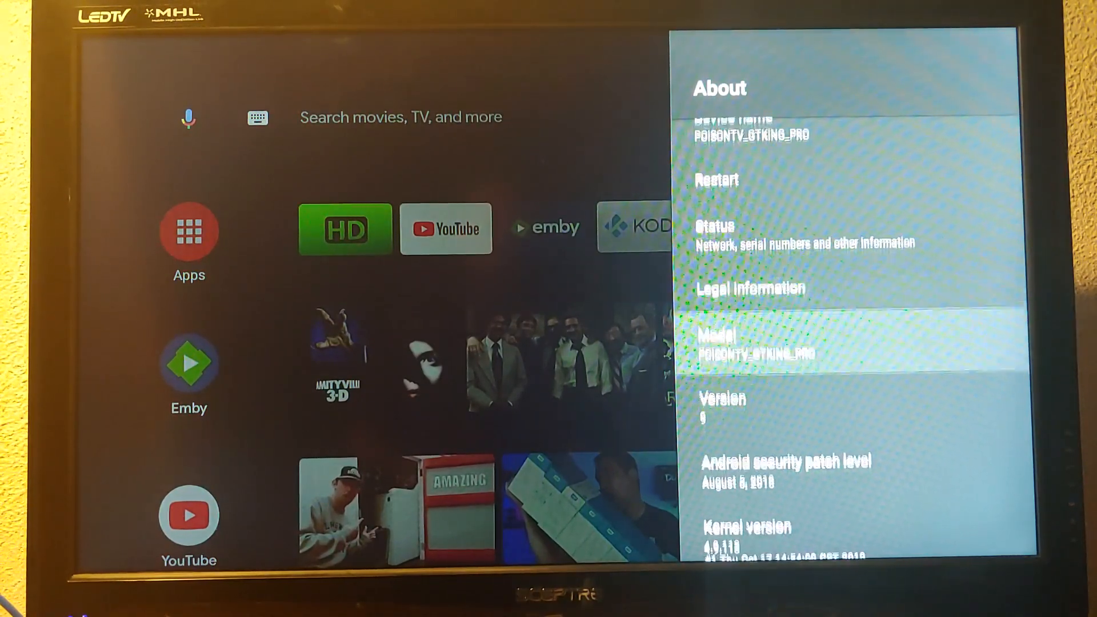
scroll(down, 3)
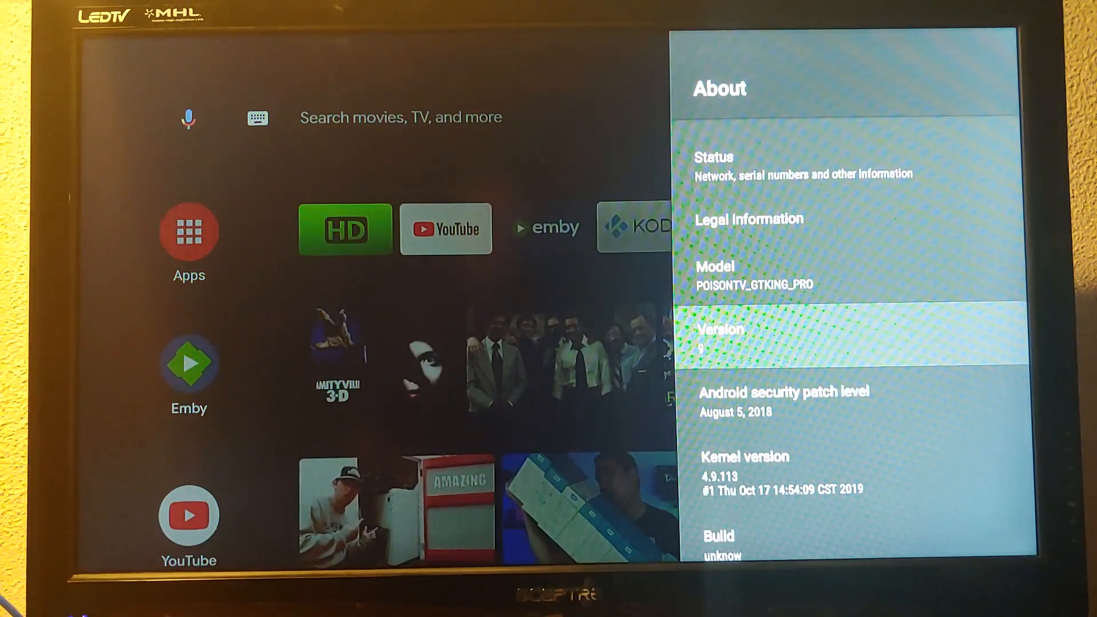
scroll(down, 3)
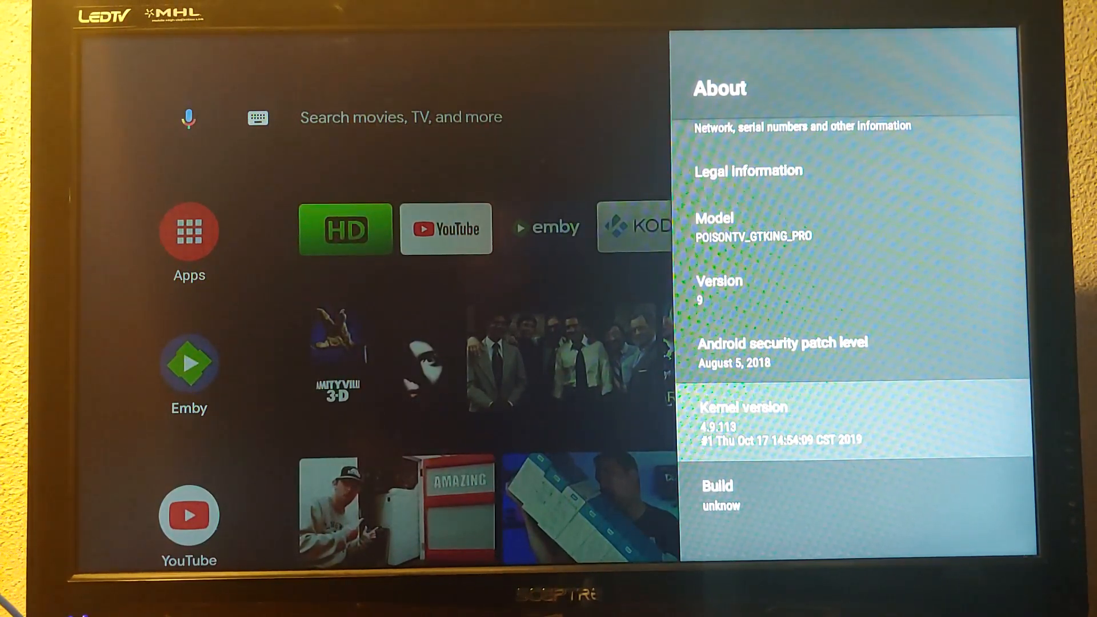
scroll(down, 3)
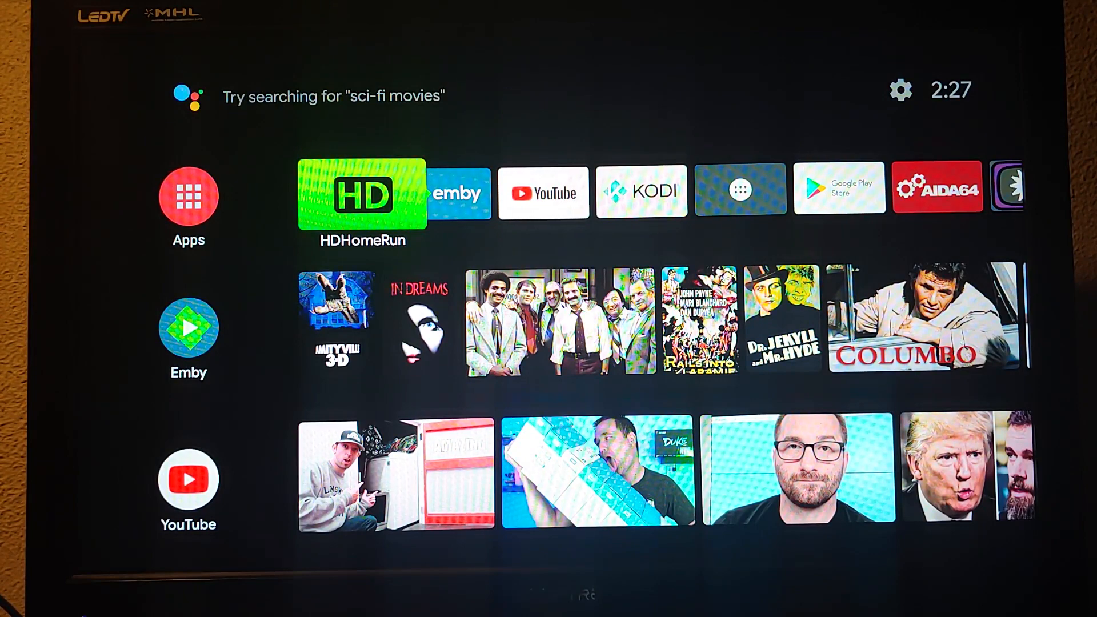
click(362, 194)
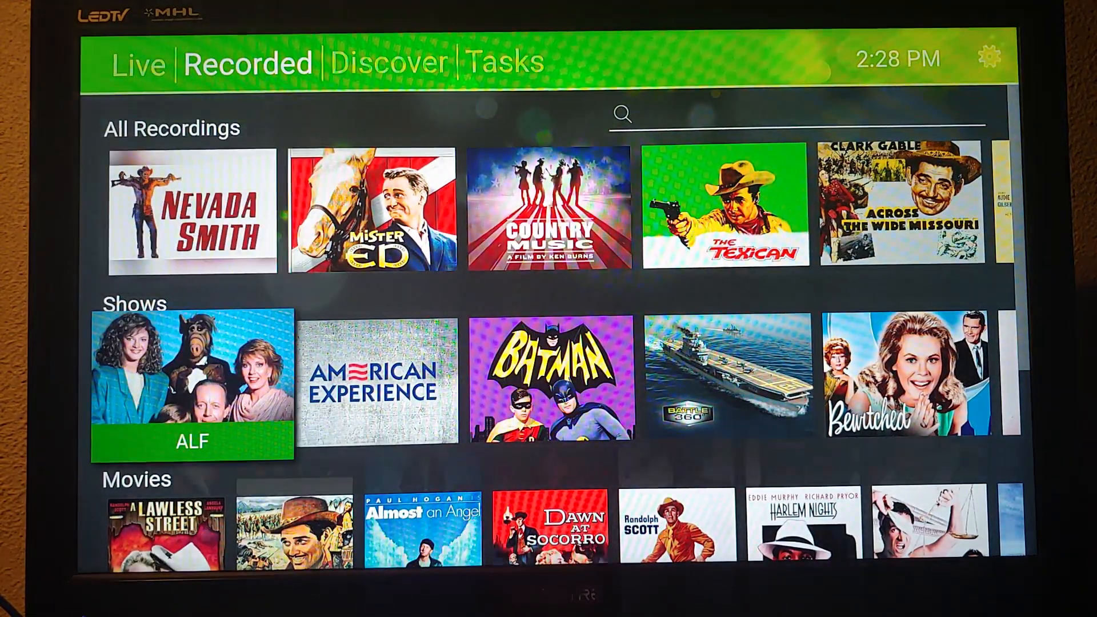
scroll(down, 3)
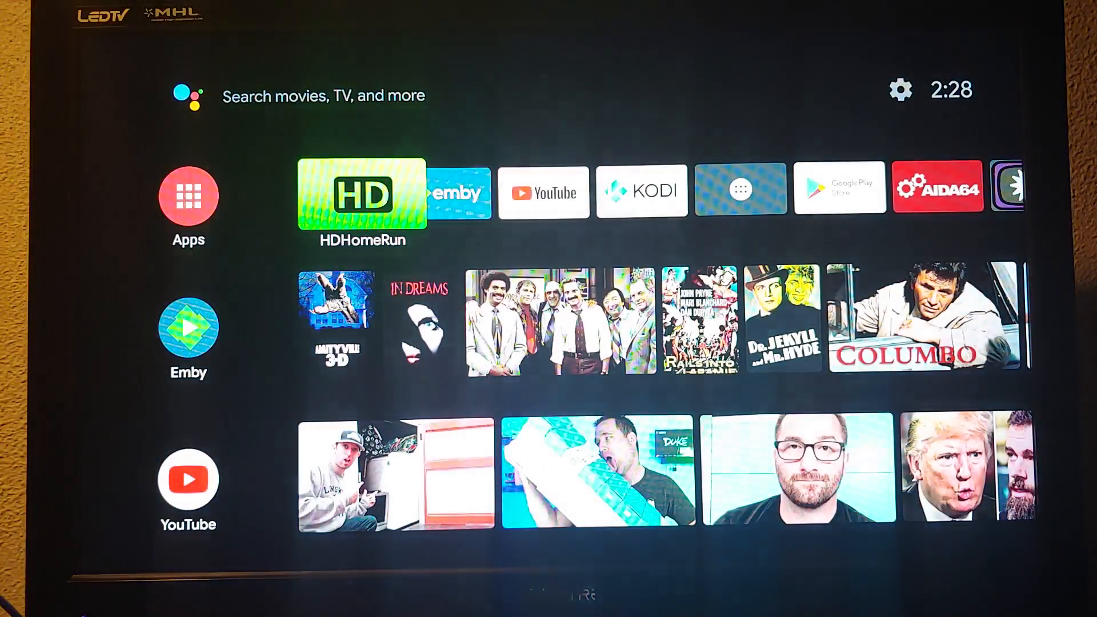
click(454, 192)
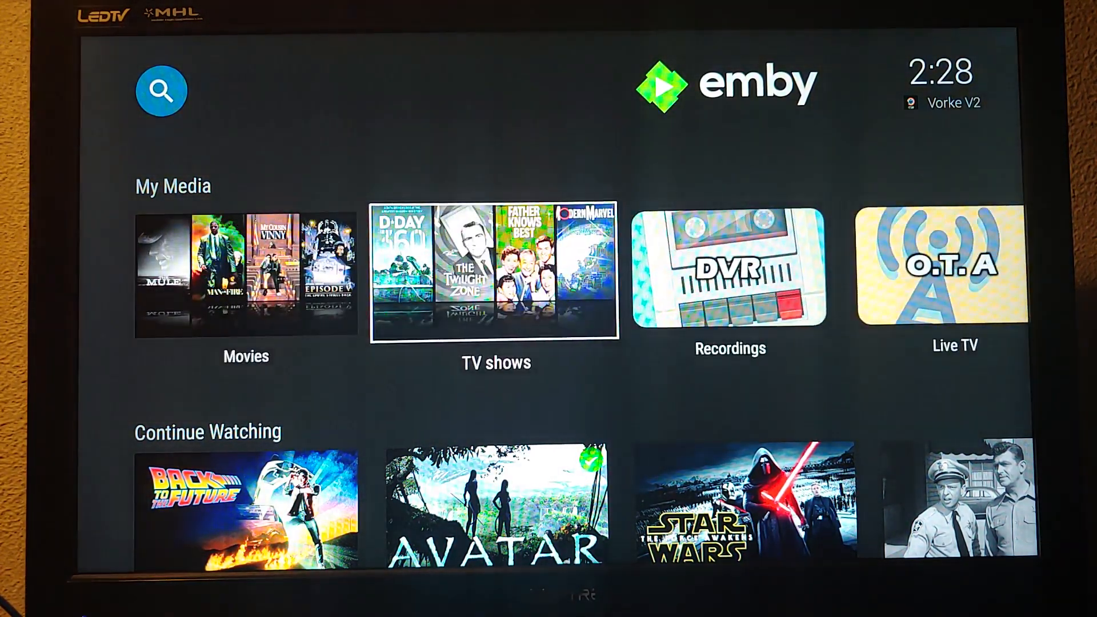
scroll(down, 3)
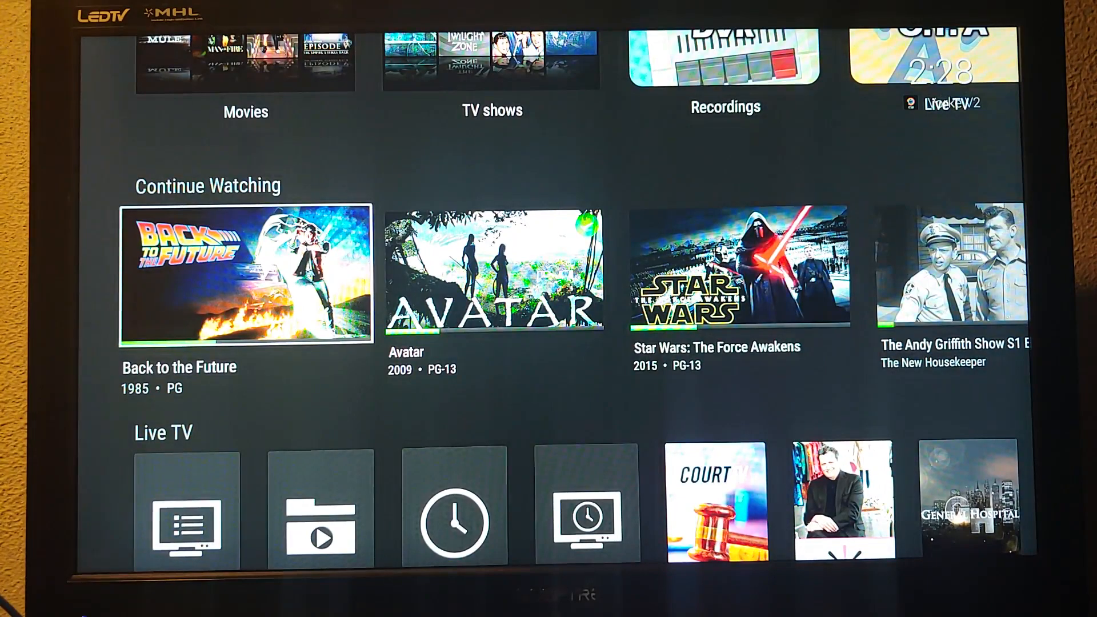
scroll(right, 3)
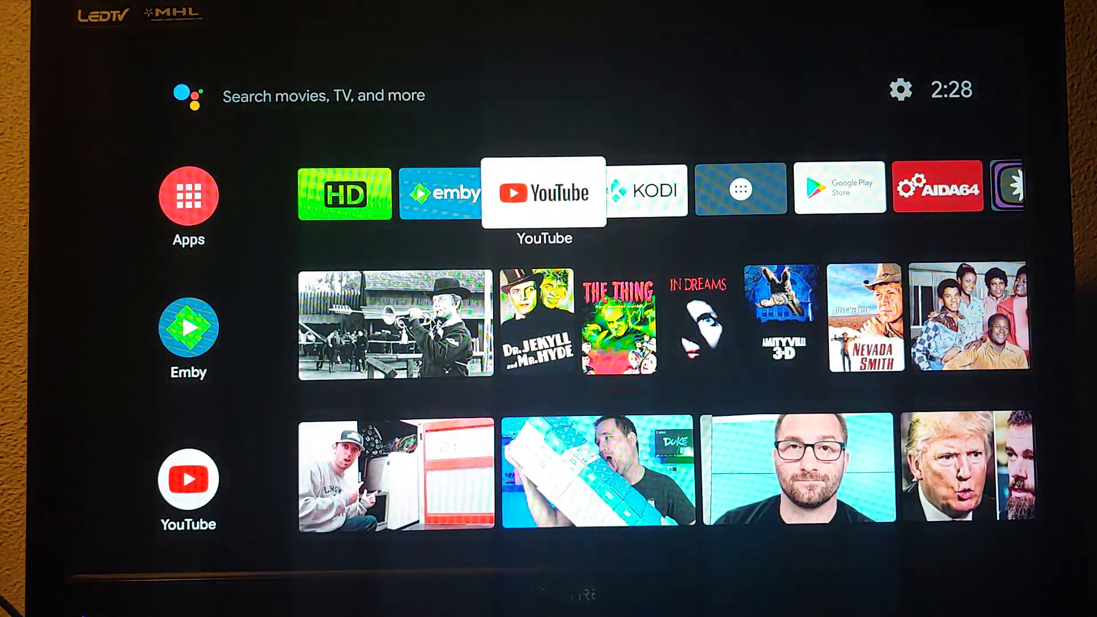
click(542, 193)
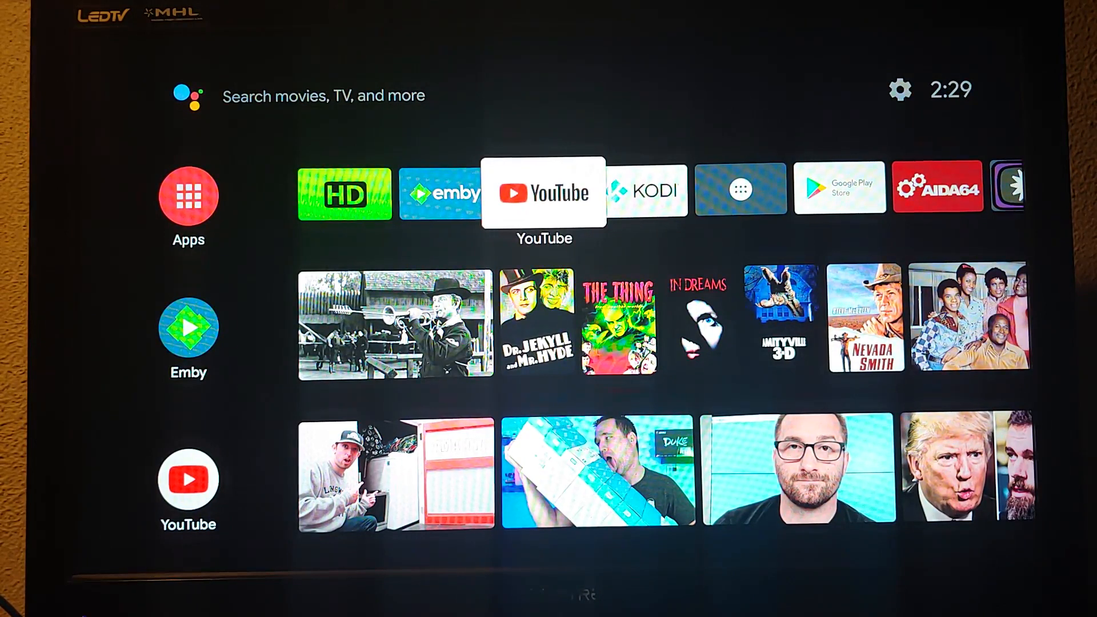
click(648, 190)
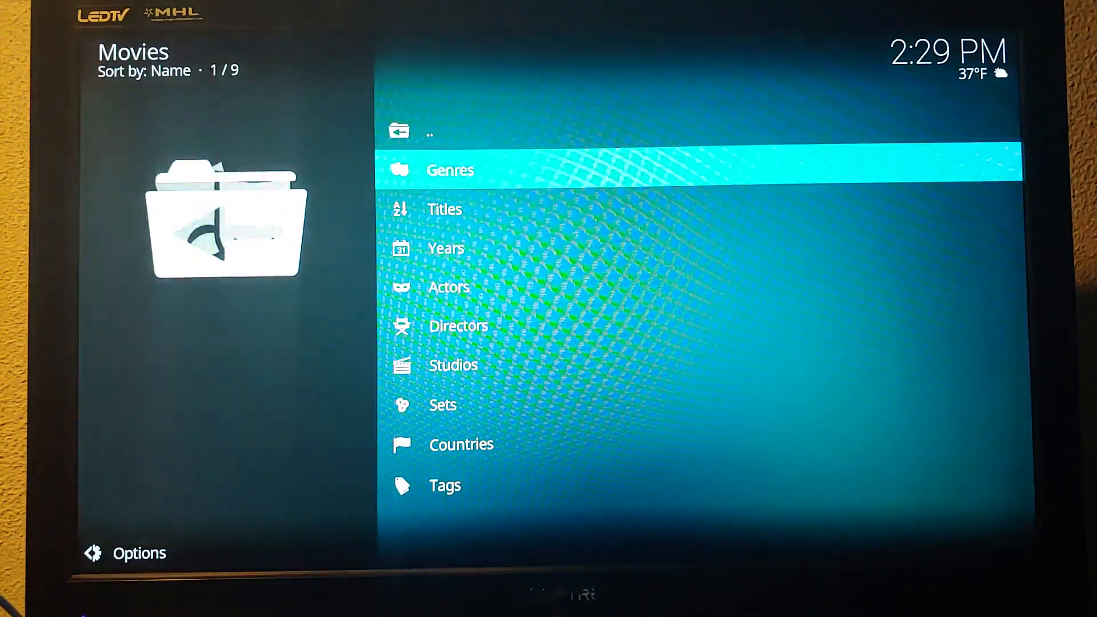
click(442, 209)
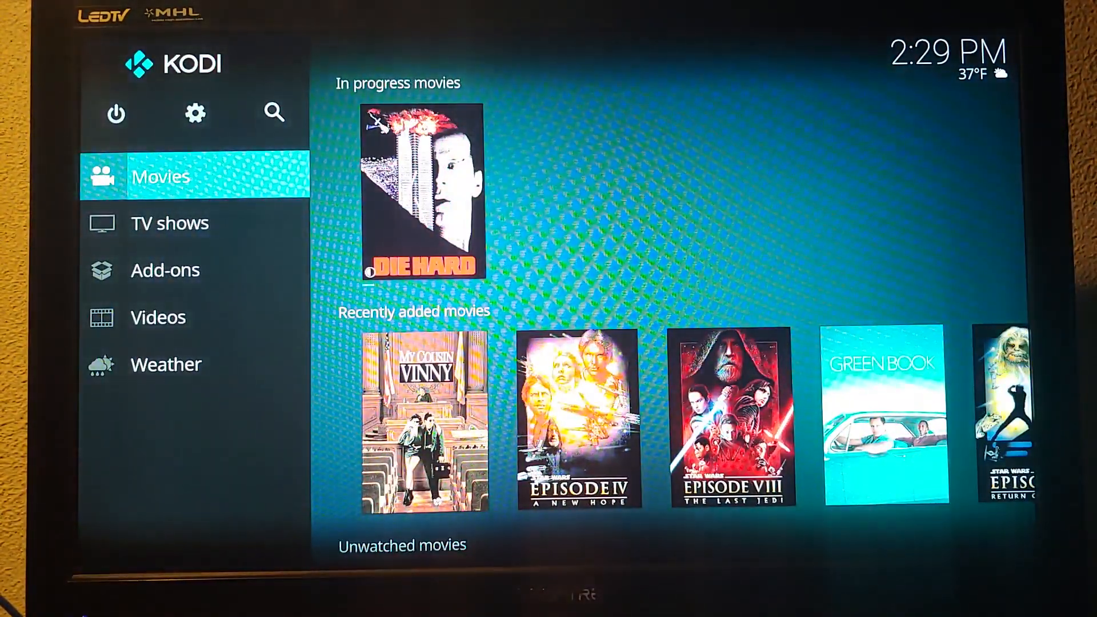
click(115, 112)
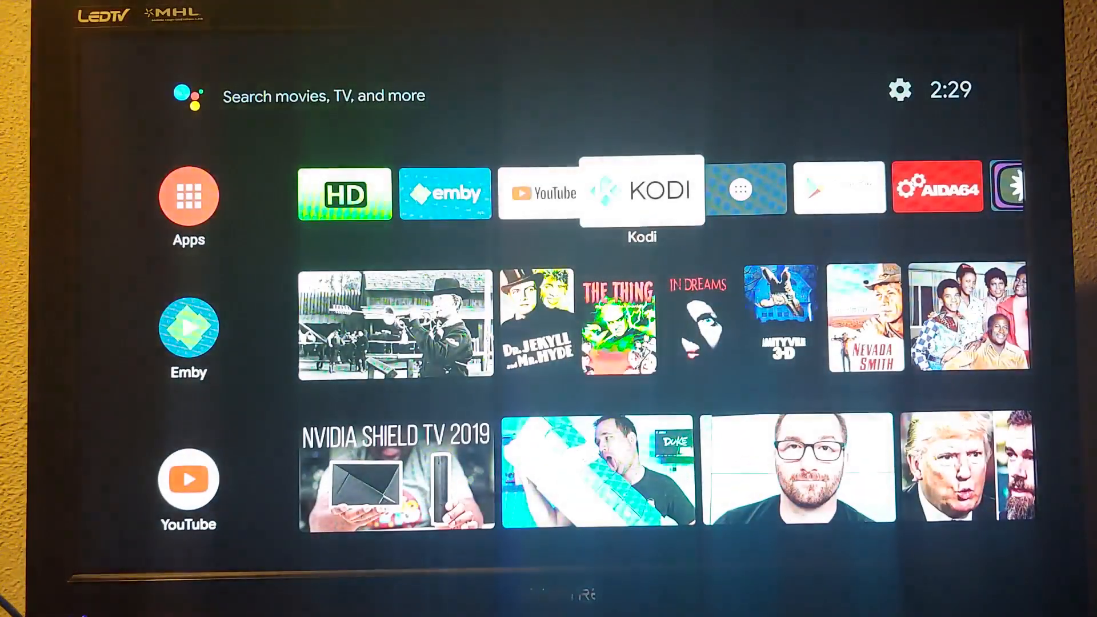
scroll(right, 3)
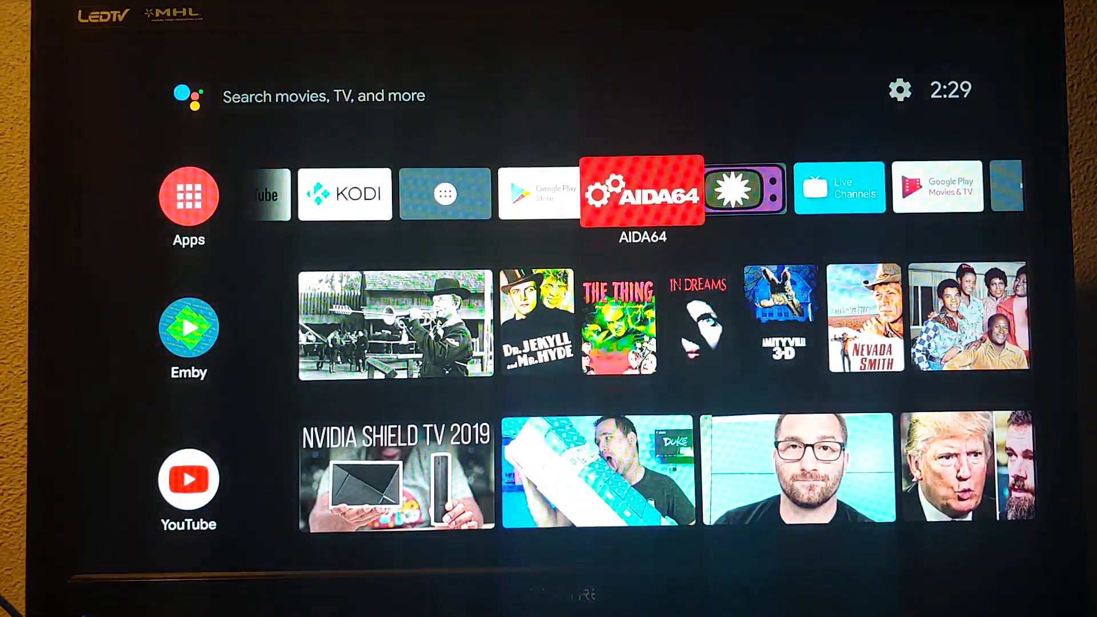
click(641, 193)
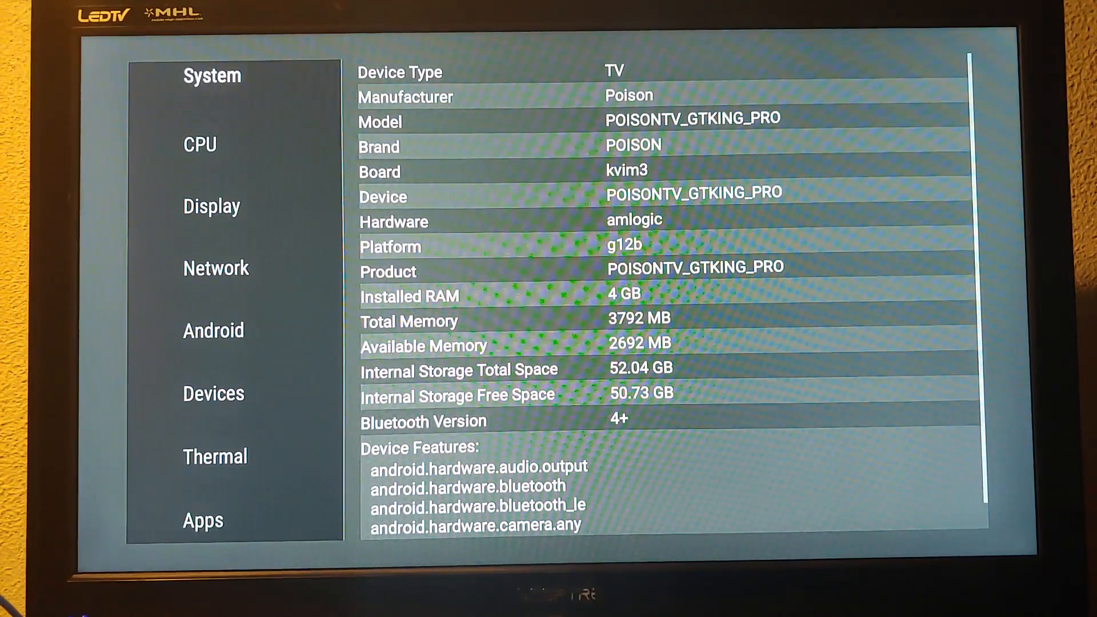
click(199, 144)
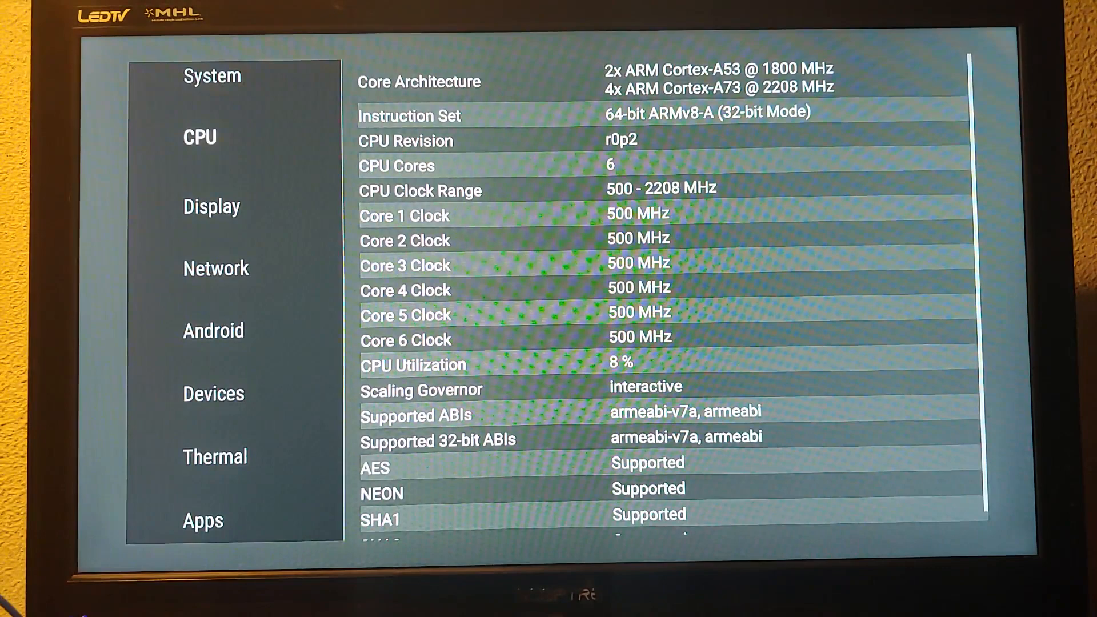
click(211, 205)
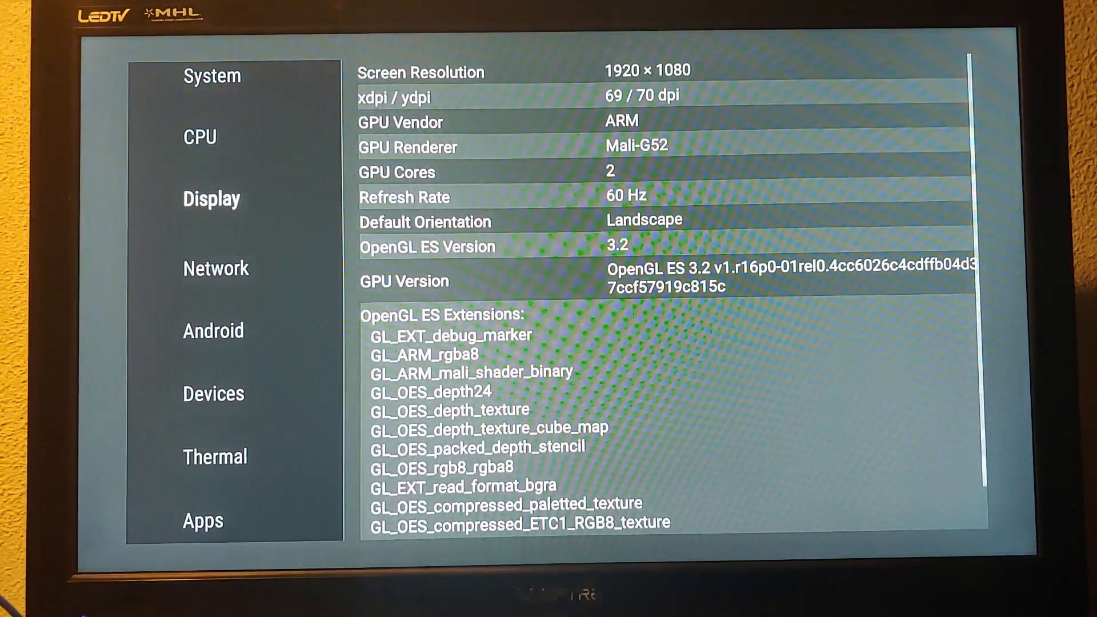
click(215, 260)
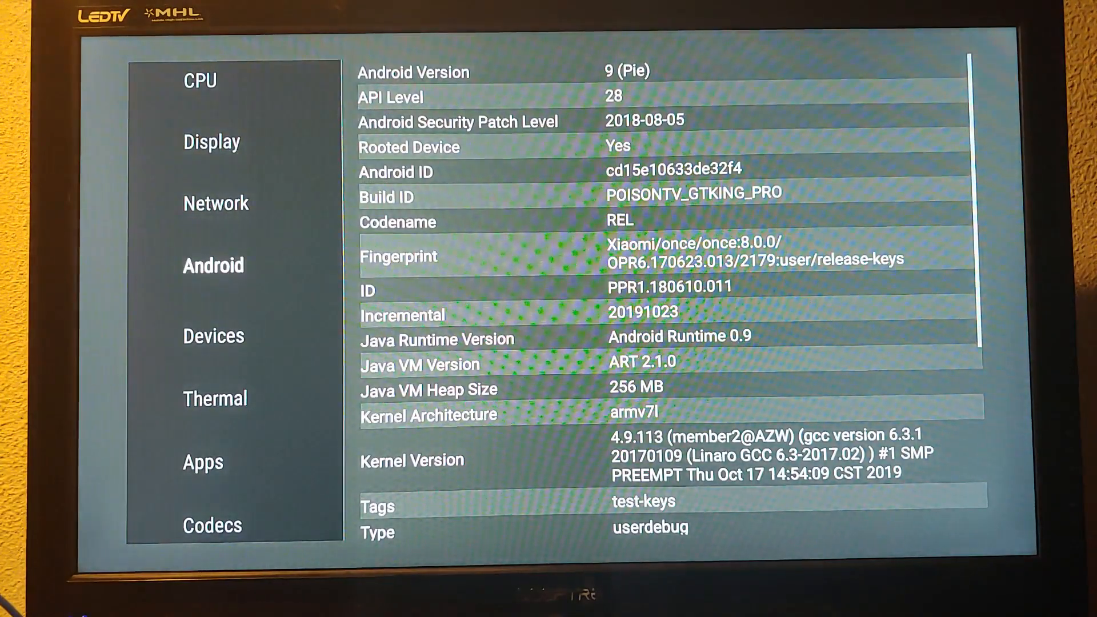
click(215, 398)
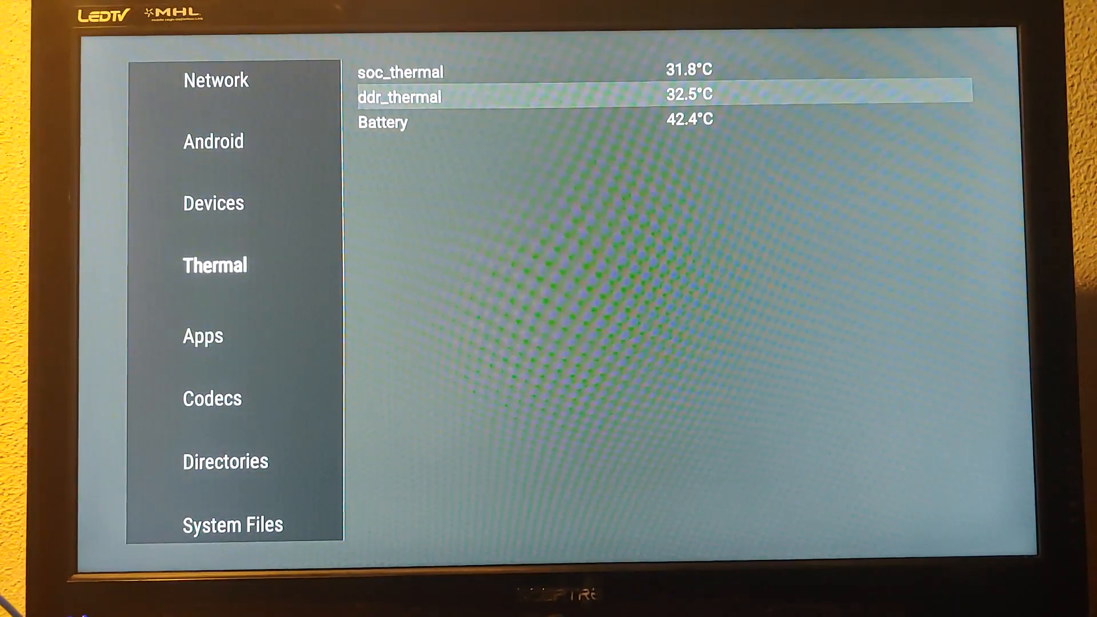
click(203, 336)
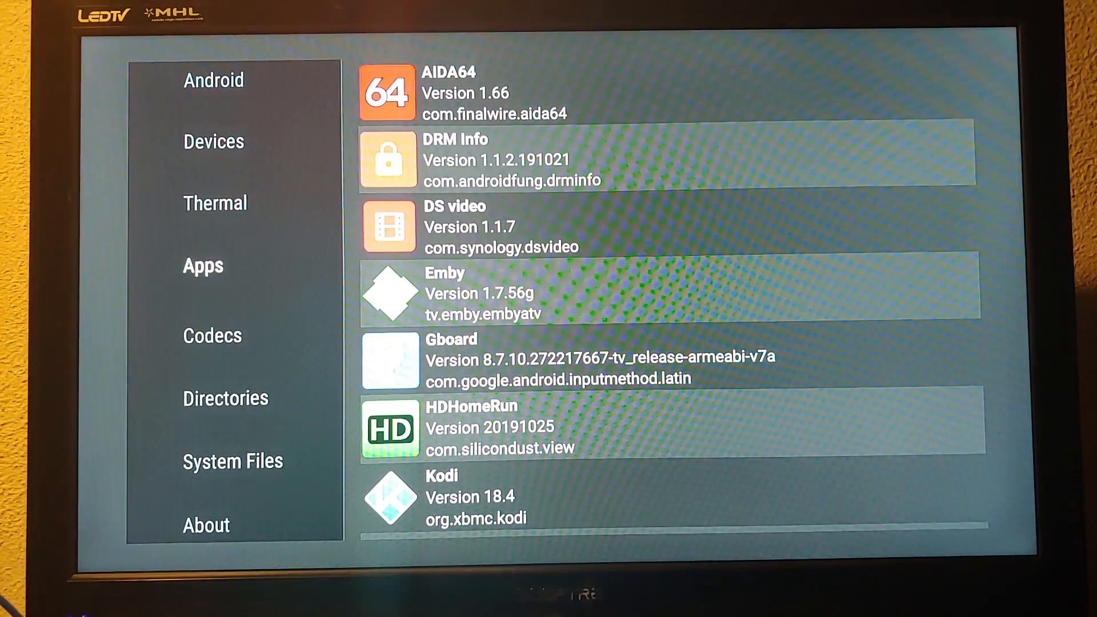
click(212, 334)
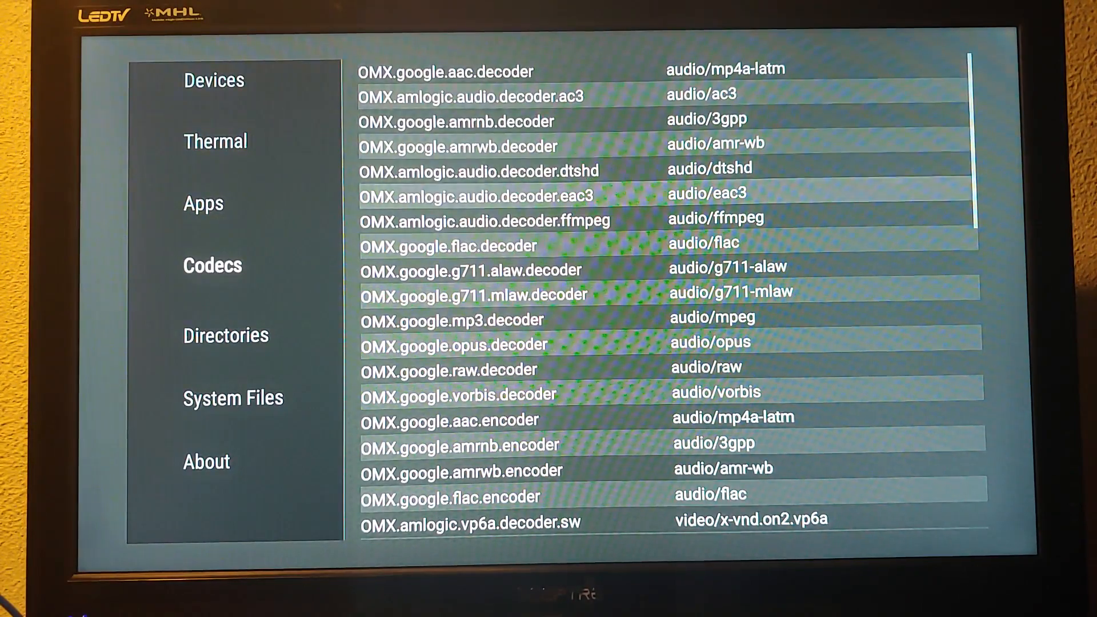
scroll(down, 3)
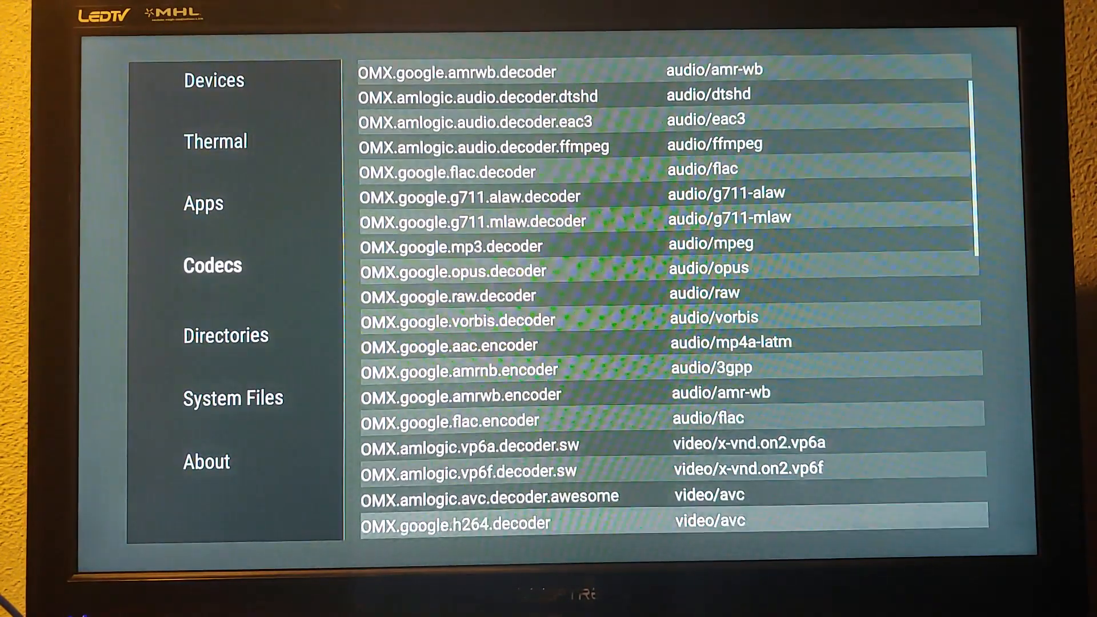
scroll(down, 3)
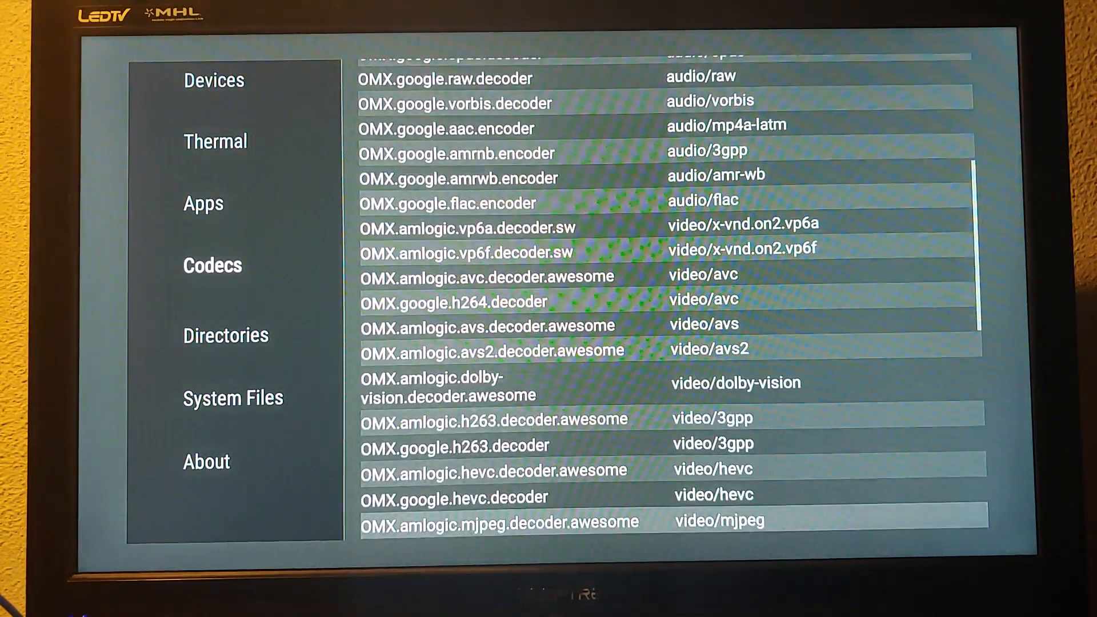
scroll(down, 3)
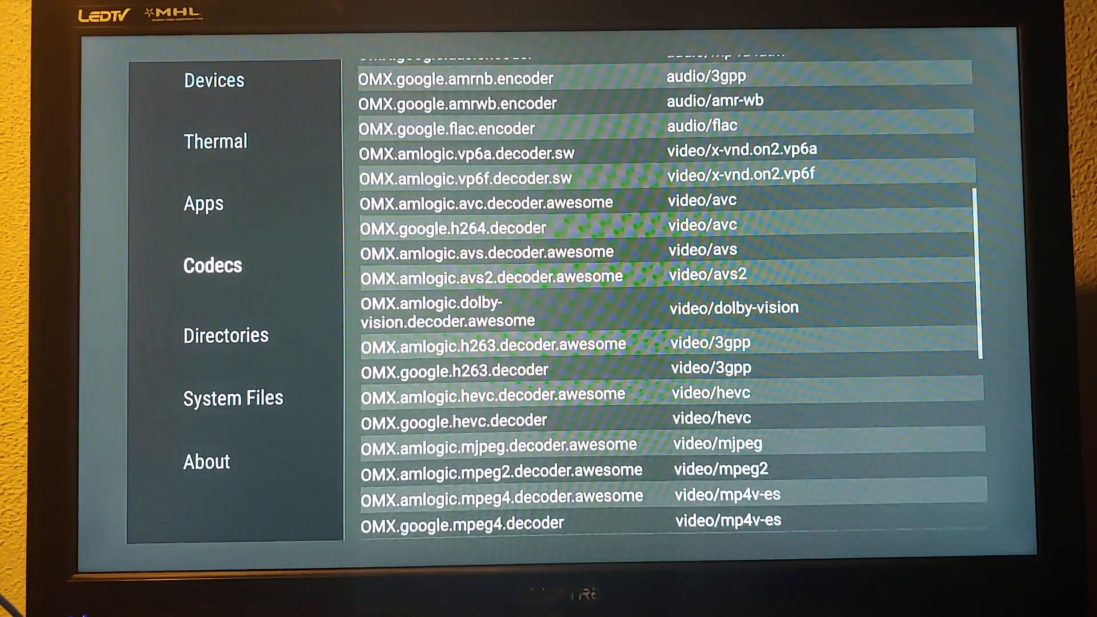
click(232, 398)
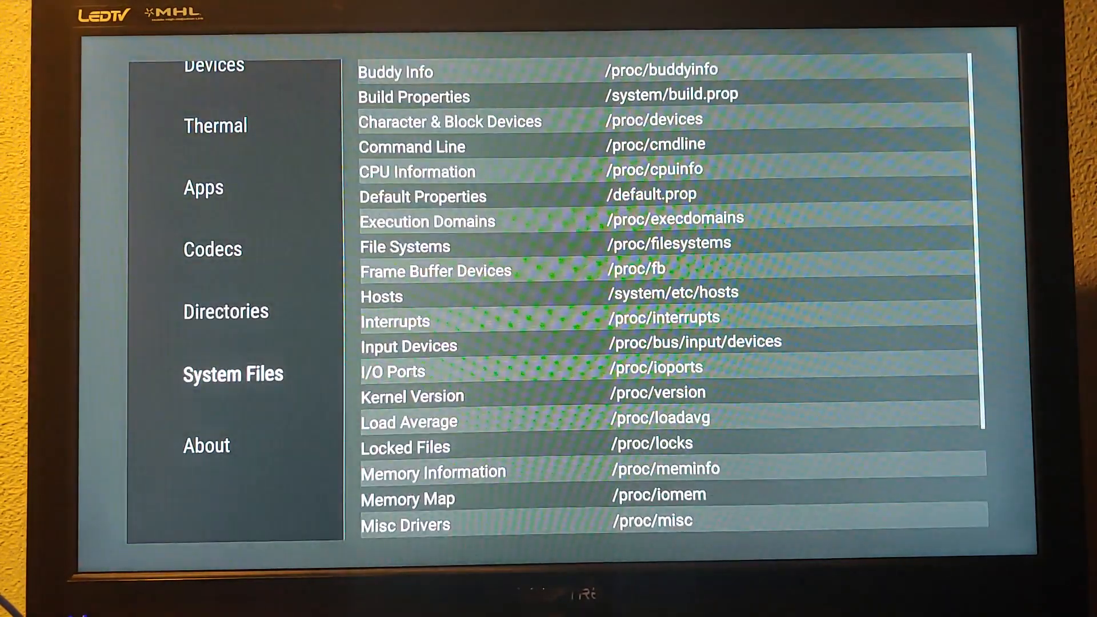
click(205, 437)
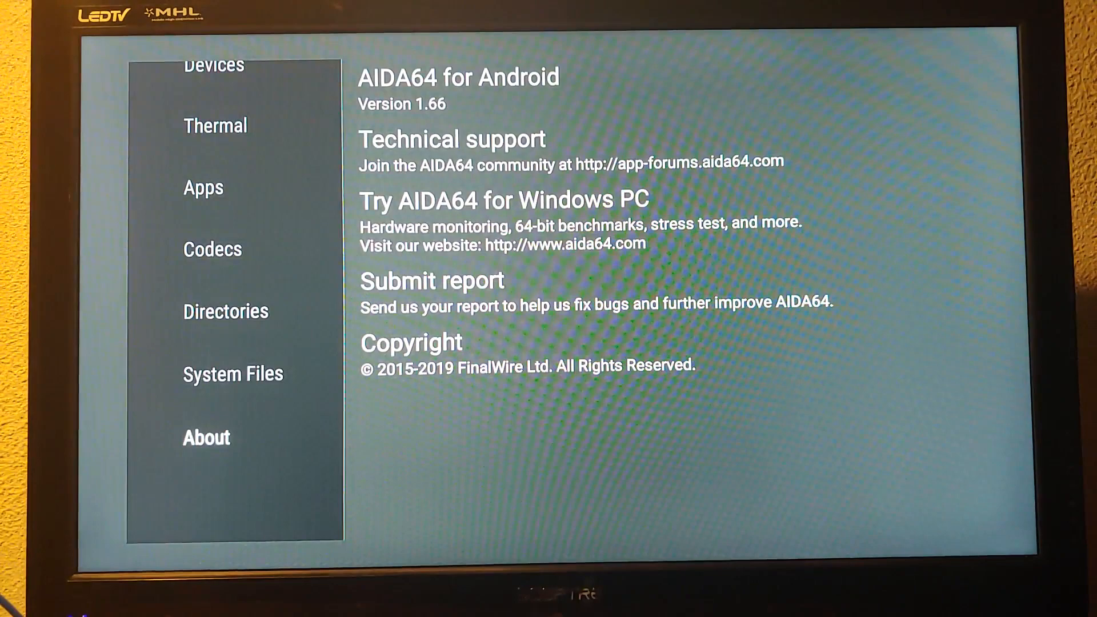
key(Home)
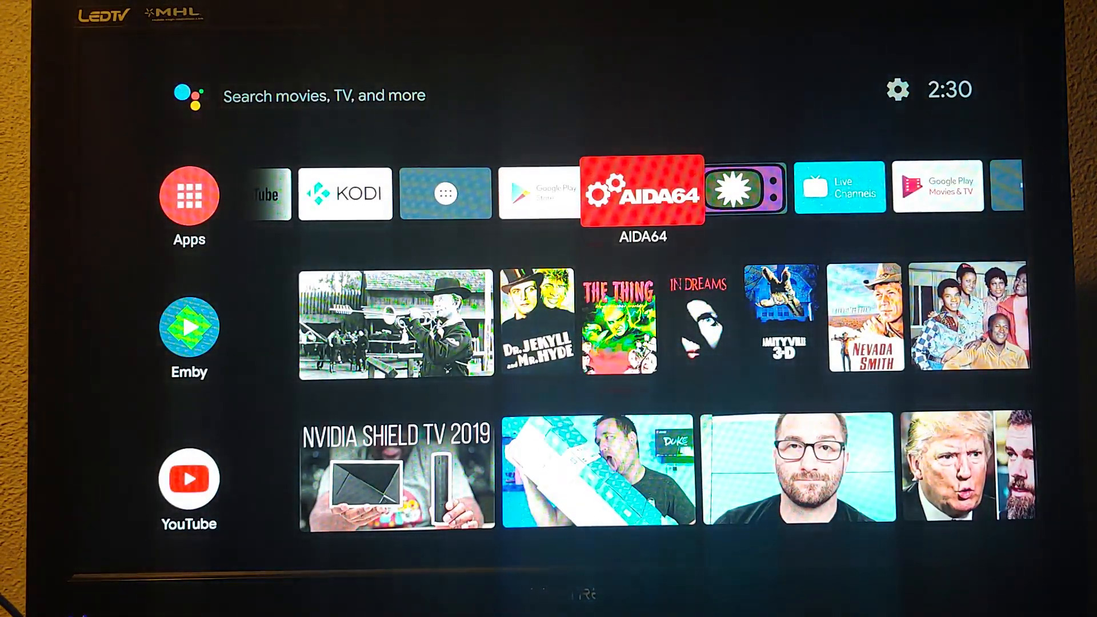
- Launch DRM Info and reach the Widevine CDM panel showing security level L1 and HDCP details
click(187, 194)
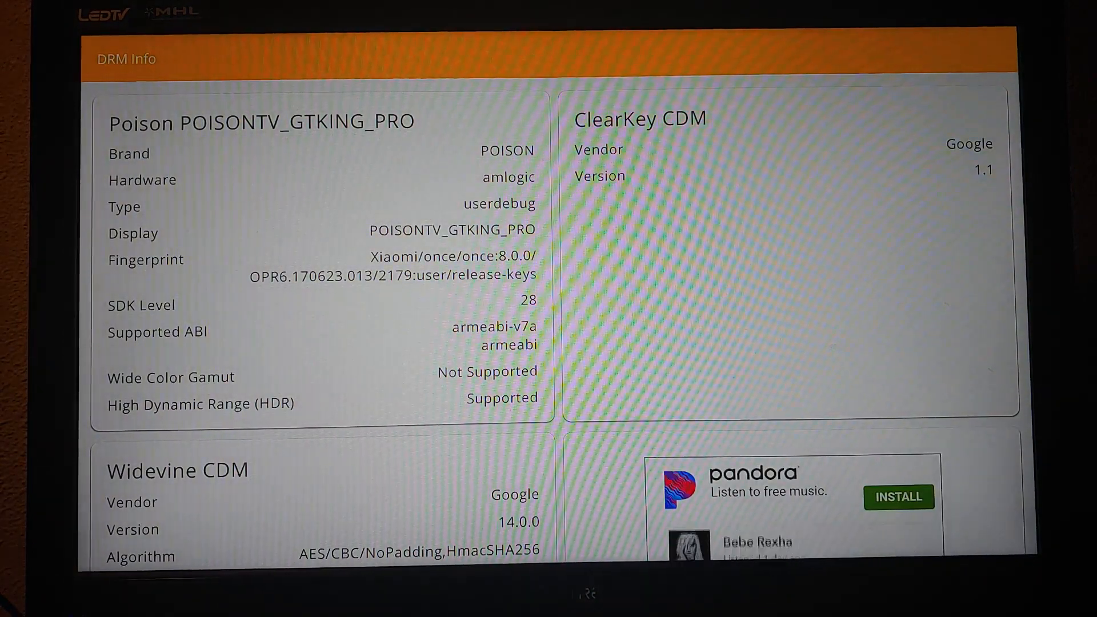
scroll(down, 3)
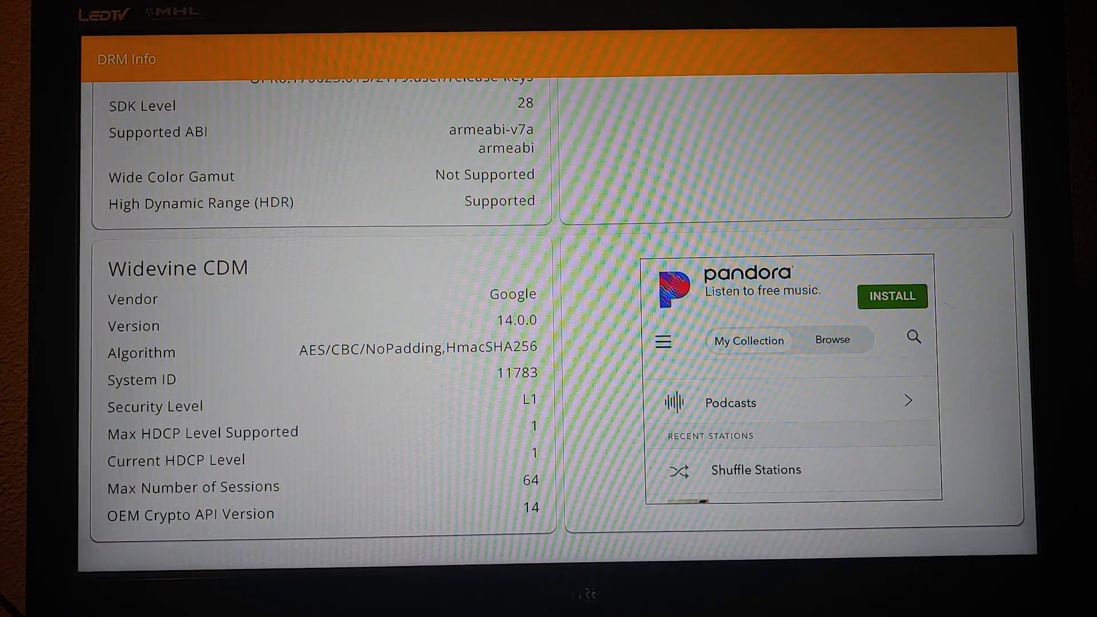
scroll(down, 3)
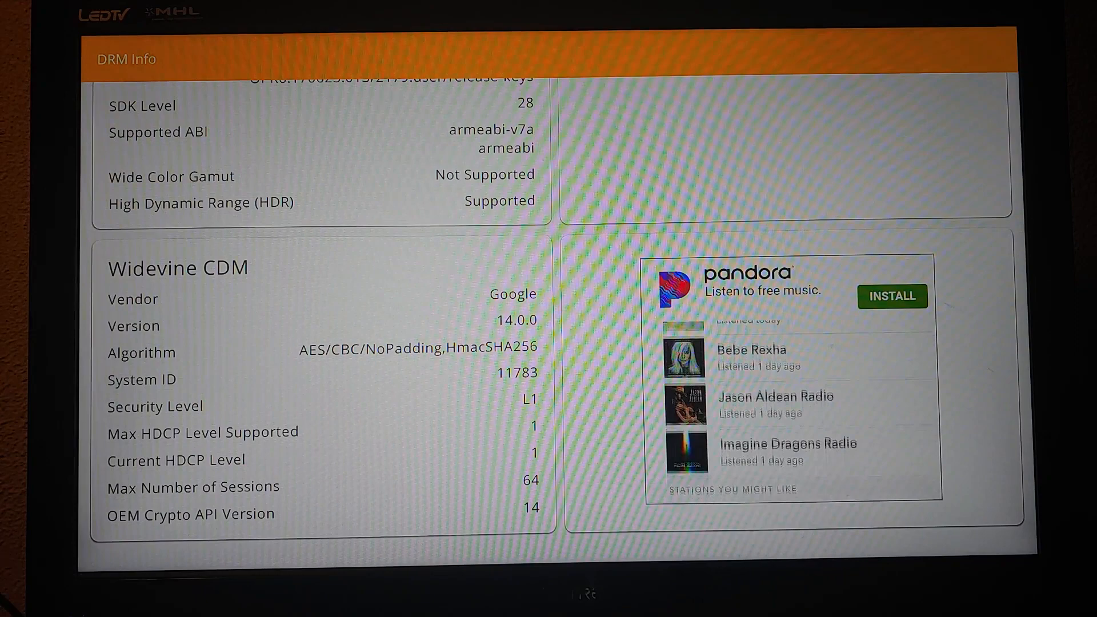
scroll(down, 3)
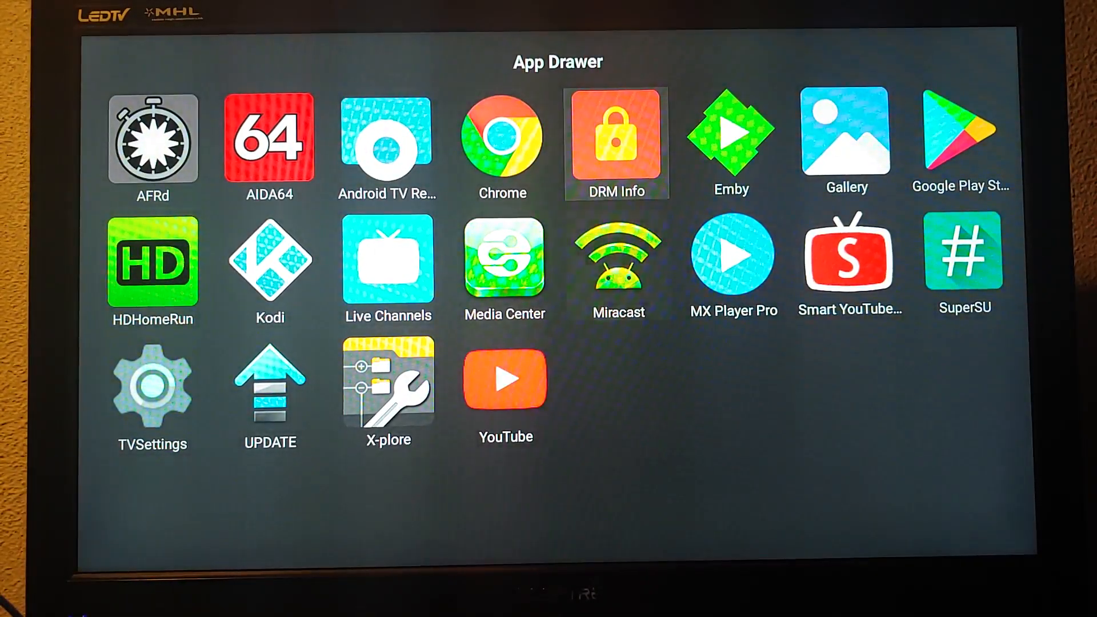
mouse_move(617, 265)
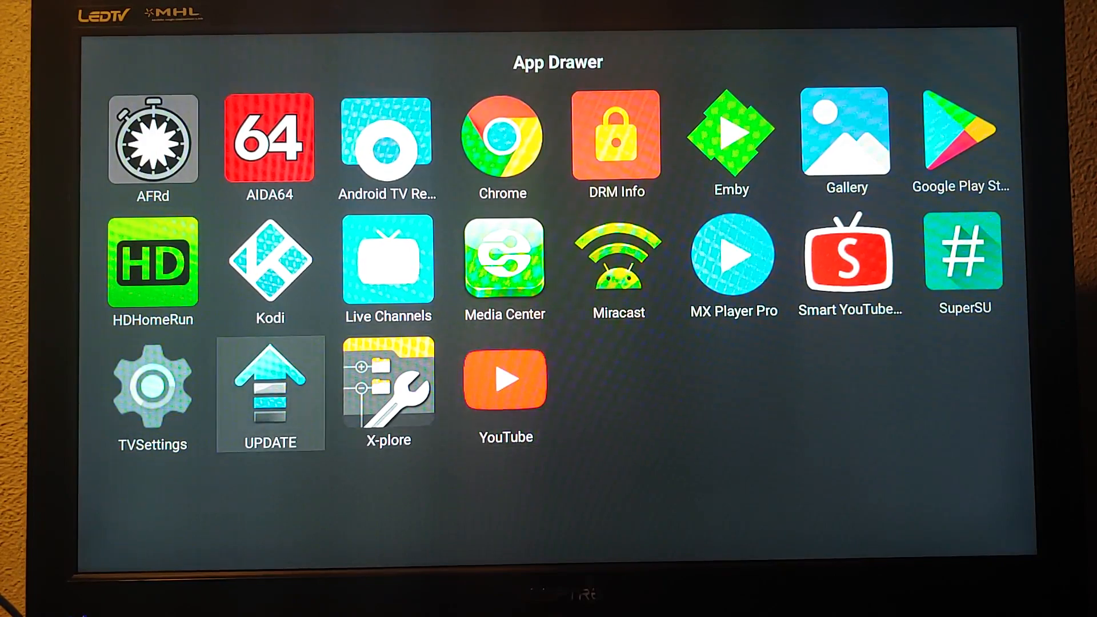
- Leave the App Drawer and return to the home launcher with Emby highlighted
click(270, 262)
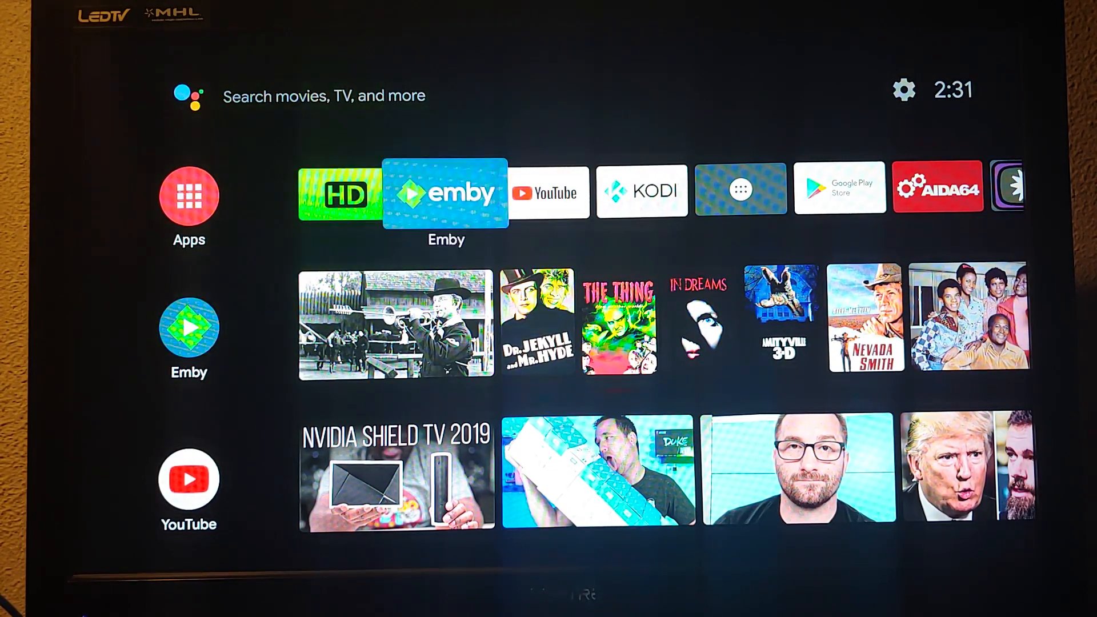
scroll(right, 3)
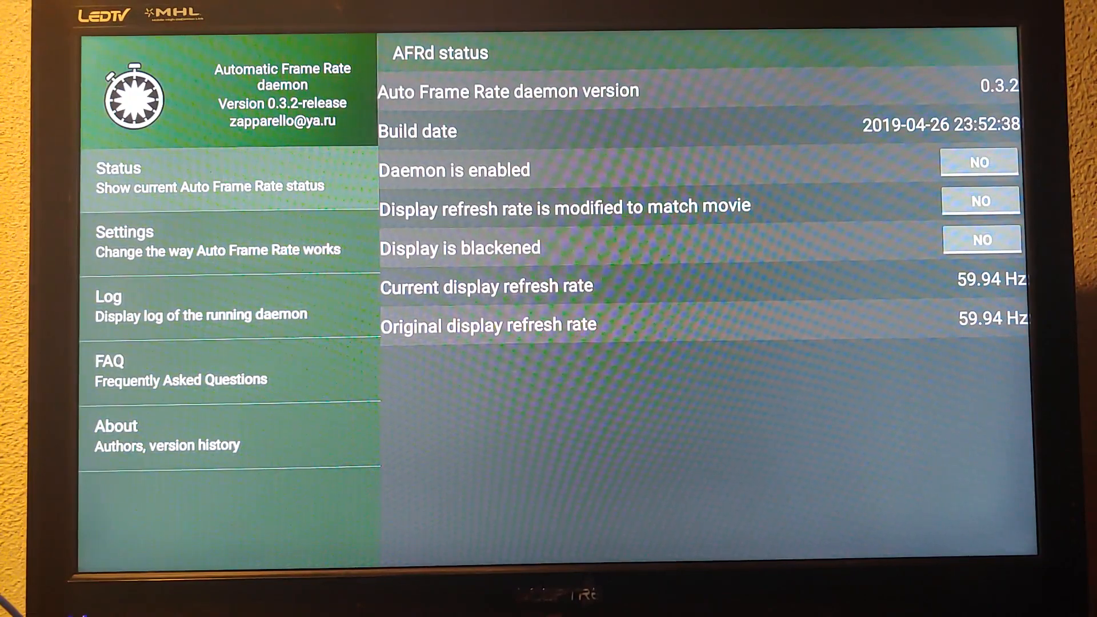
key(Back)
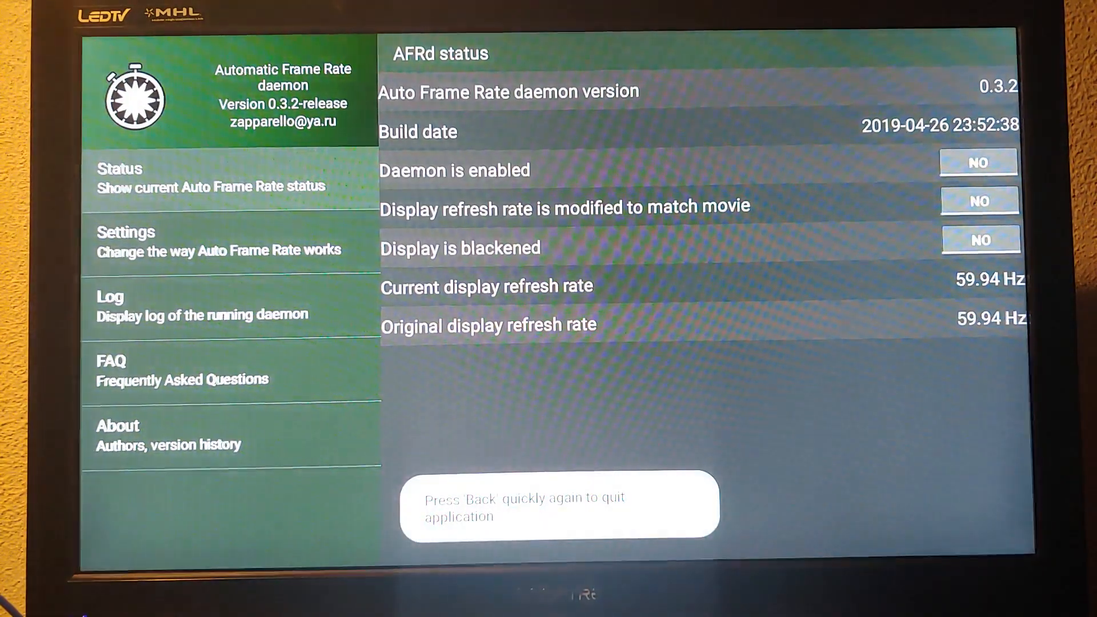
key(Back)
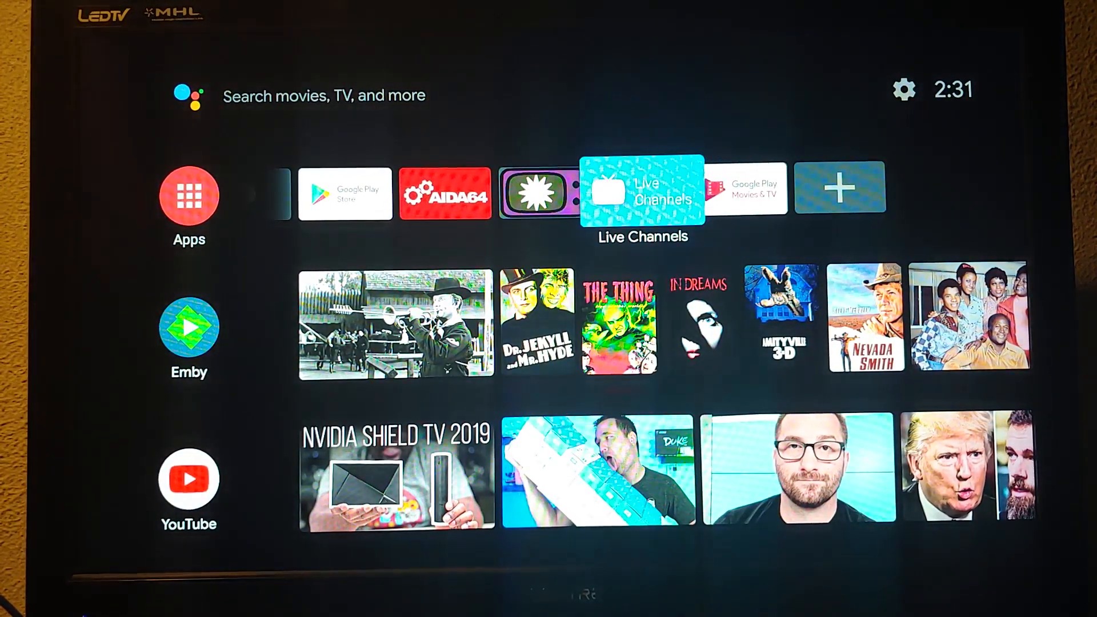